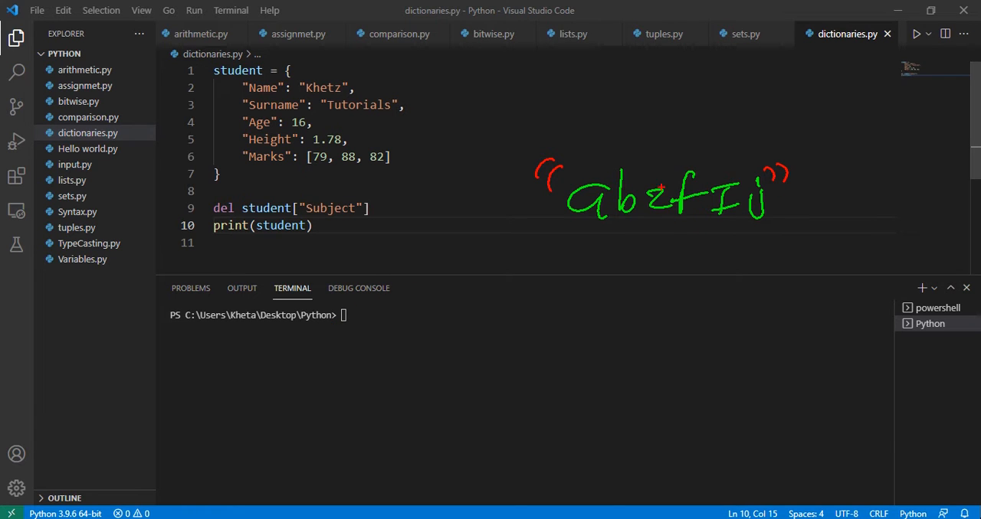
Create a new file named membership.py in the Python project folder
{"action": "left_click_drag", "start_coordinate": [647, 164], "coordinate": [685, 226]}
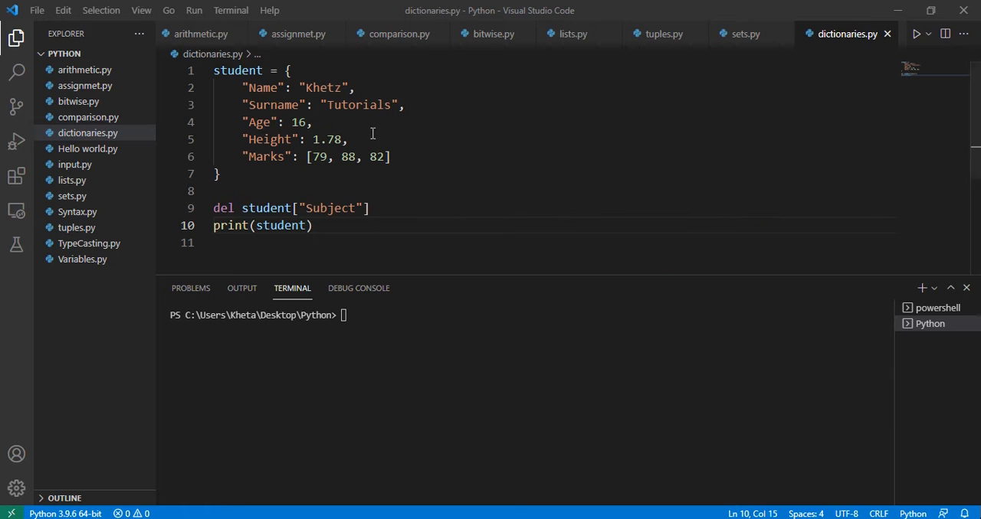
{"action": "left_click", "coordinate": [93, 54]}
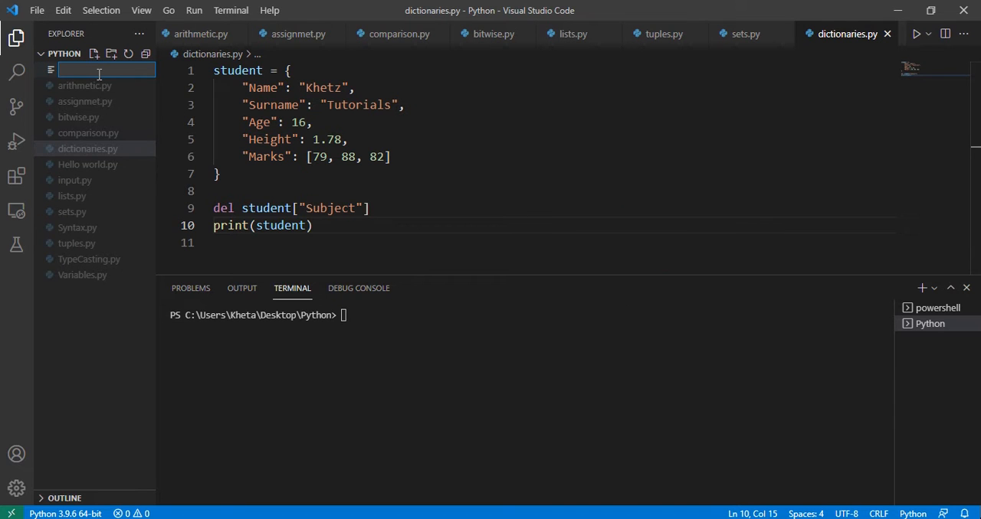
{"action": "type", "text": "membership.p"}
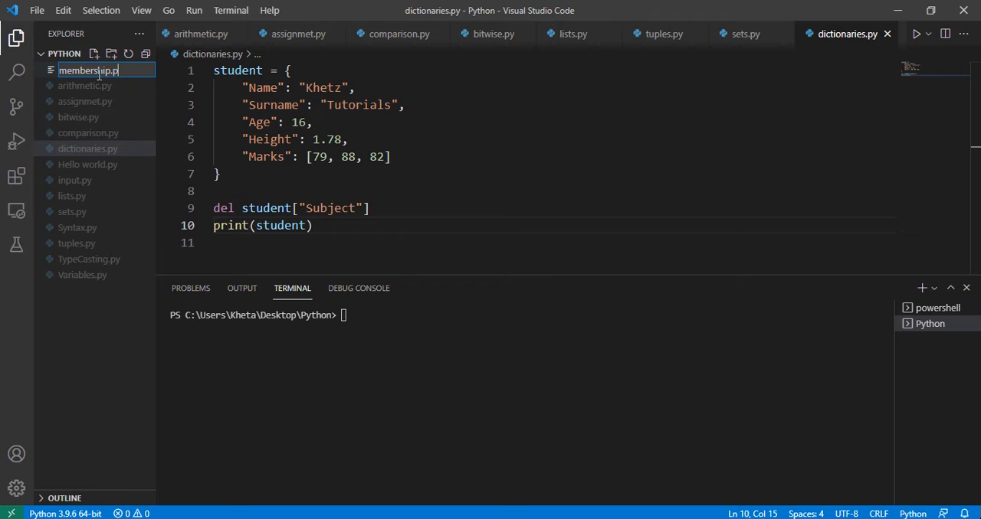
{"action": "key", "text": "Enter"}
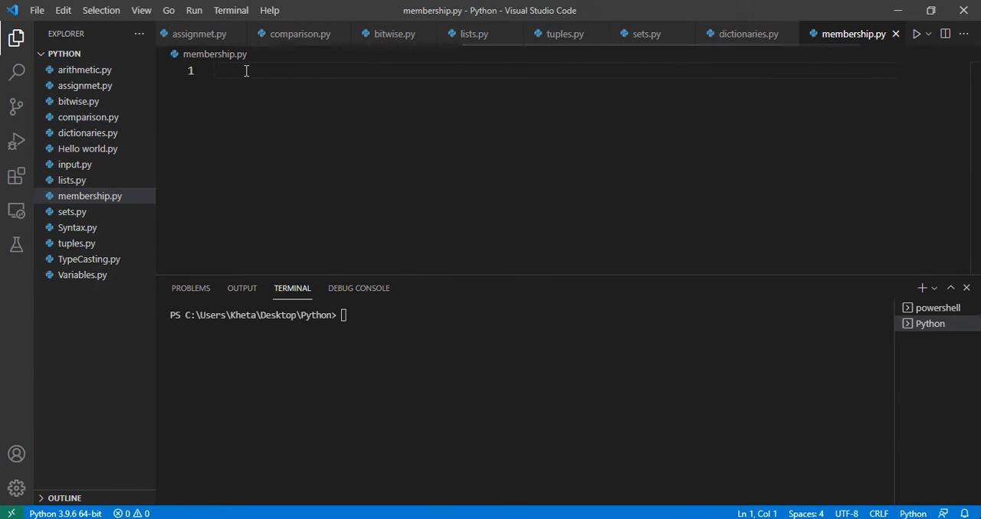
Add '# in' and '# not in' comments and name = "Khetz Tutorials"
{"action": "type", "text": "3"}
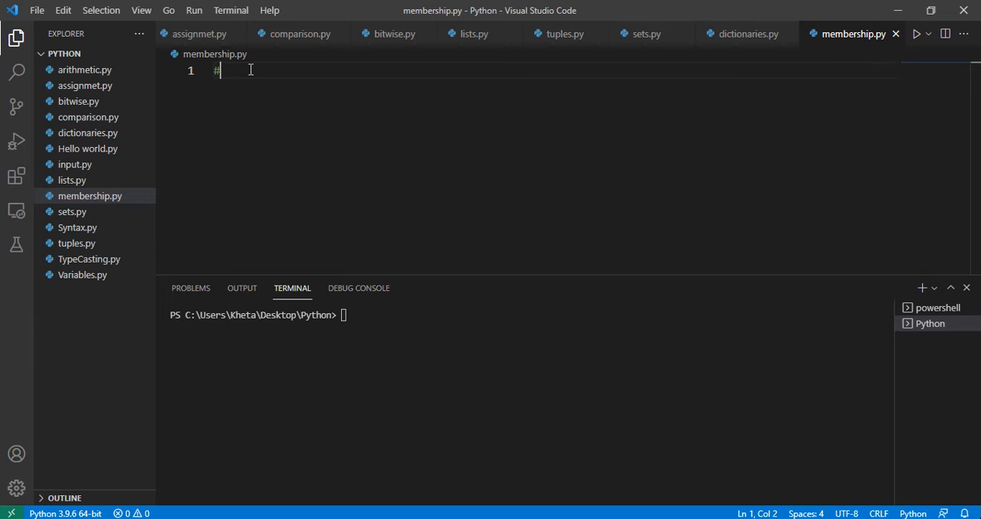
{"action": "type", "text": "\" \""}
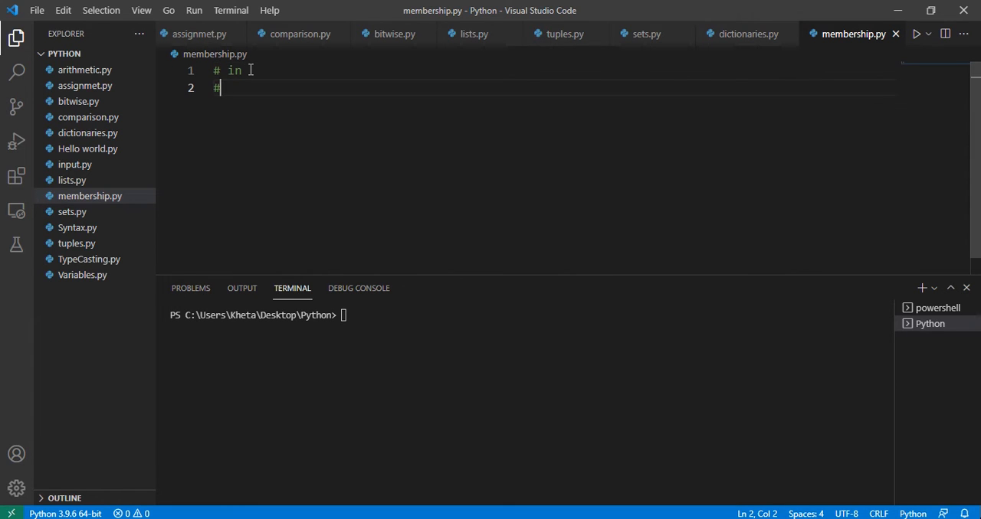
{"action": "type", "text": "not i"}
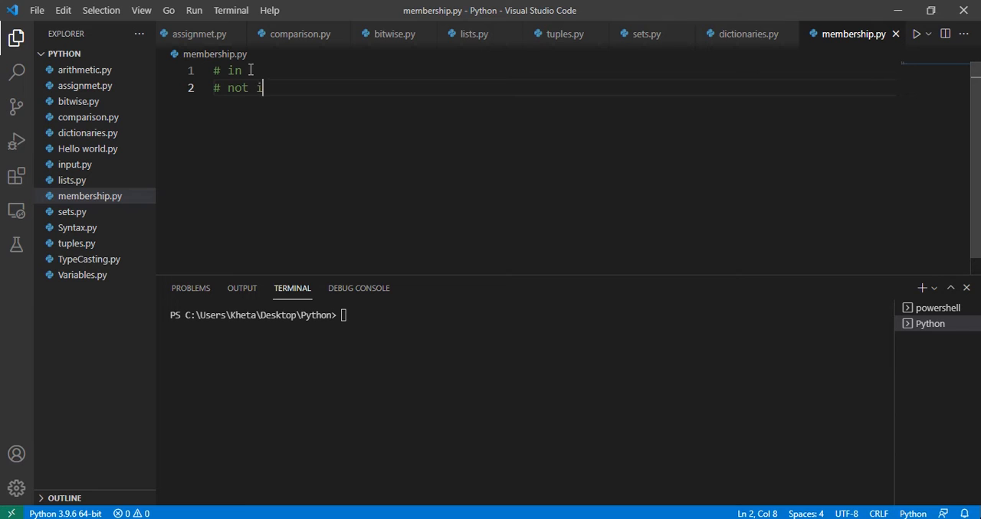
{"action": "type", "text": "n"}
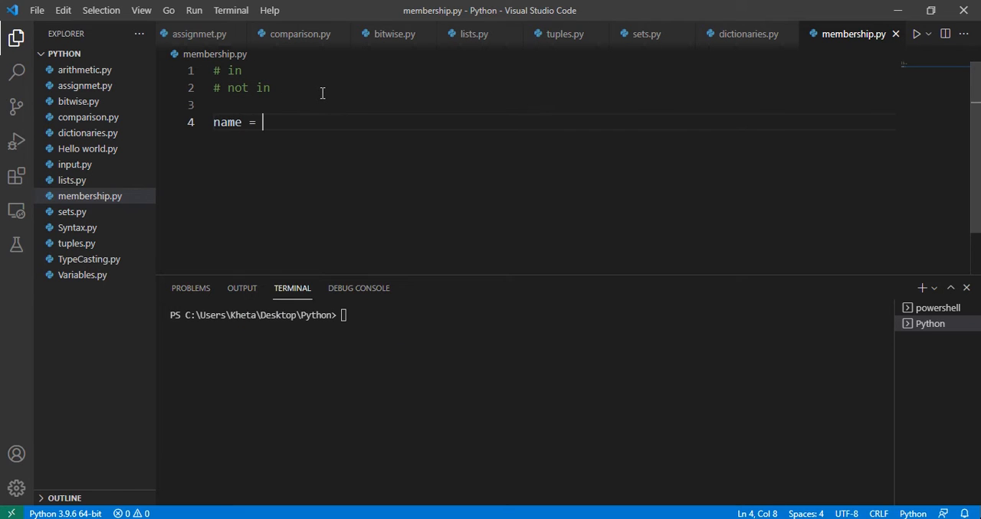
{"action": "type", "text": "\"Khetz \""}
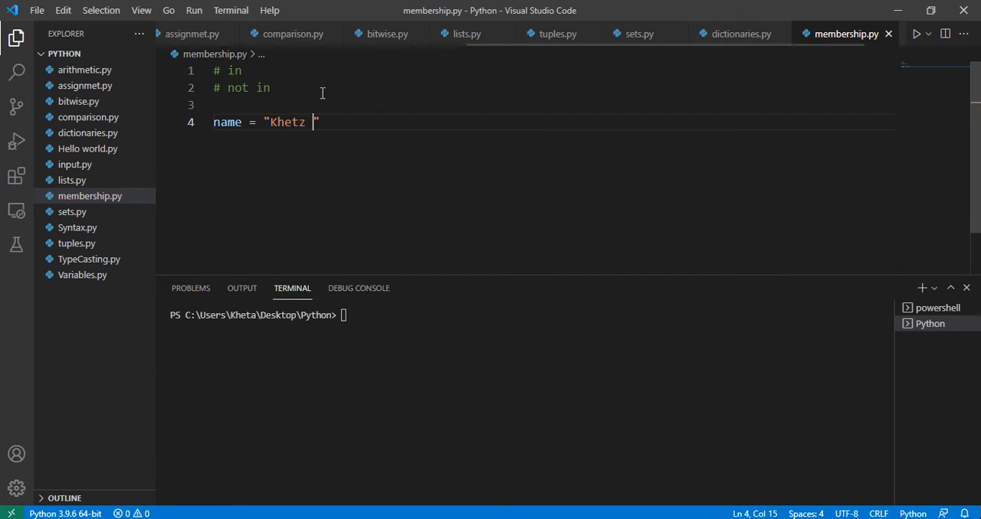
{"action": "type", "text": "Tutorials"}
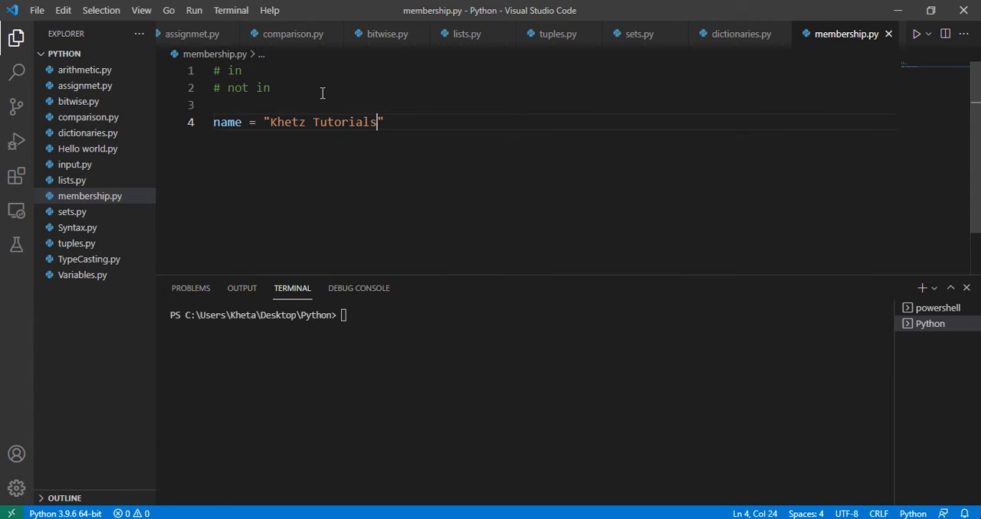
{"action": "mouse_move", "coordinate": [406, 119]}
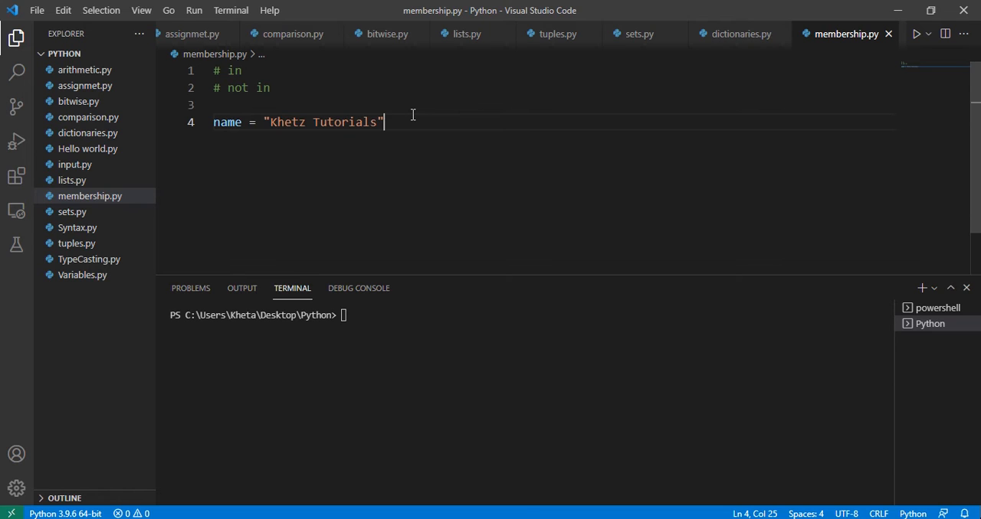
Add an empty print() call on a new line below the name variable
{"action": "key", "text": "Enter"}
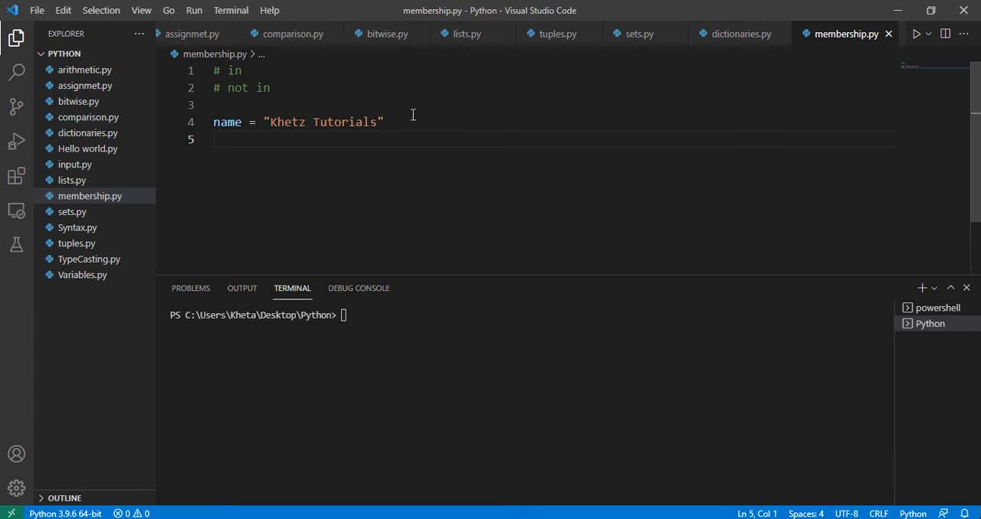
{"action": "type", "text": "print()"}
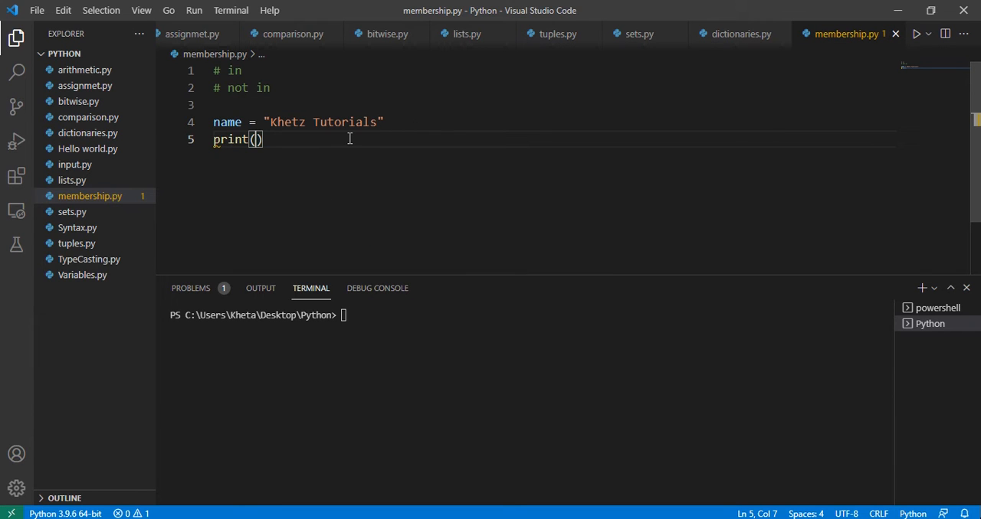
{"action": "left_click", "coordinate": [255, 139]}
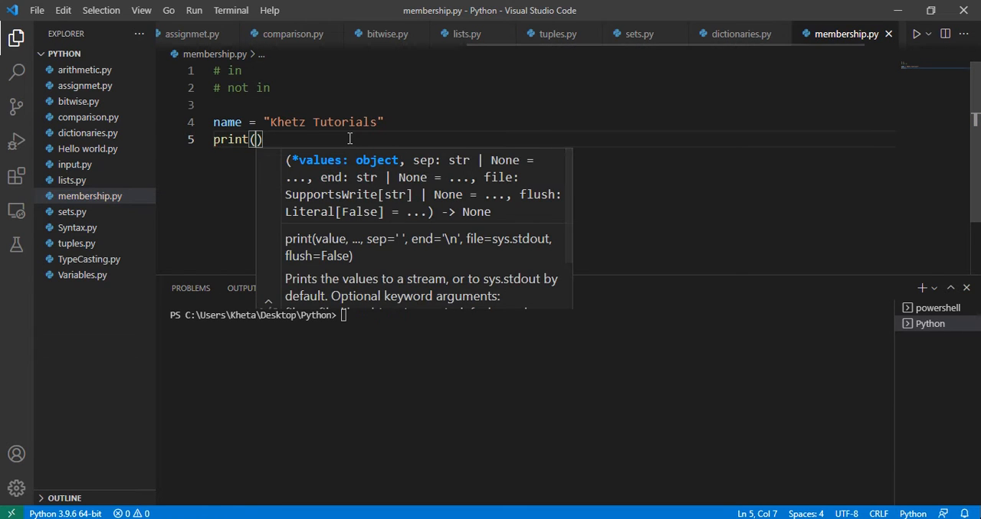
{"action": "left_click", "coordinate": [413, 93]}
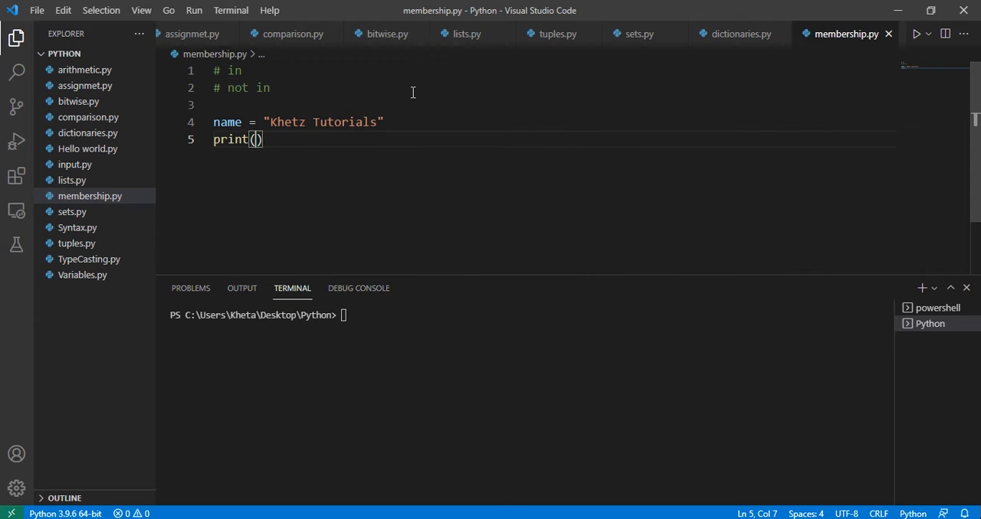
{"action": "mouse_move", "coordinate": [399, 257]}
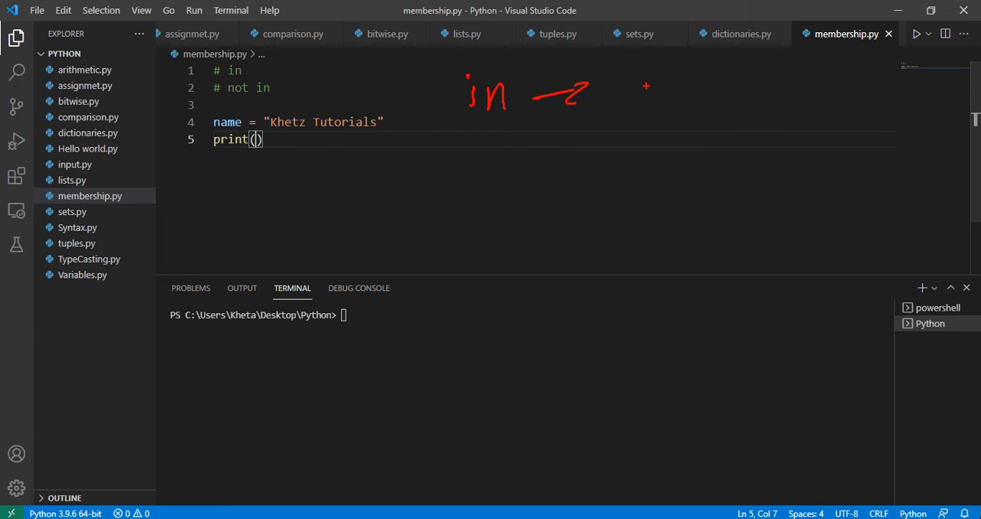
{"action": "left_click_drag", "start_coordinate": [605, 69], "coordinate": [705, 118]}
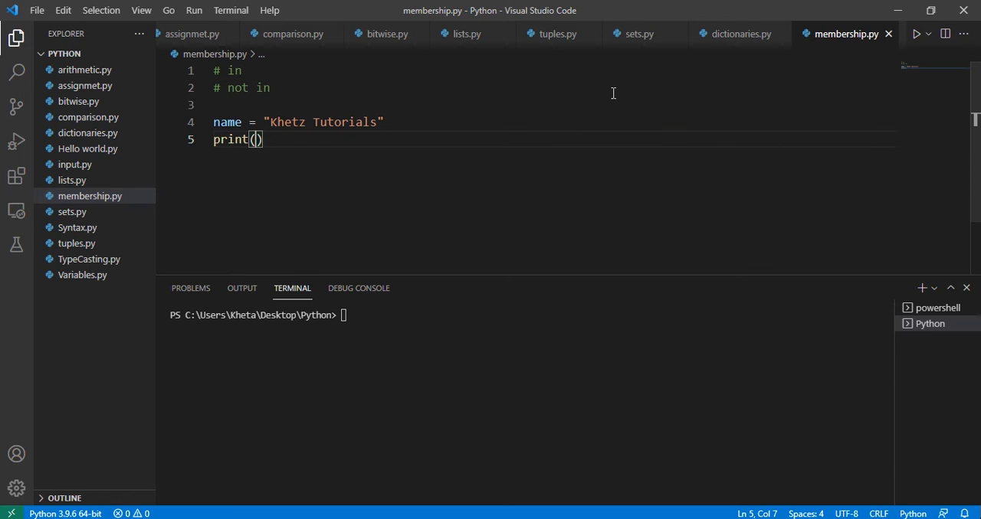
{"action": "mouse_move", "coordinate": [457, 94]}
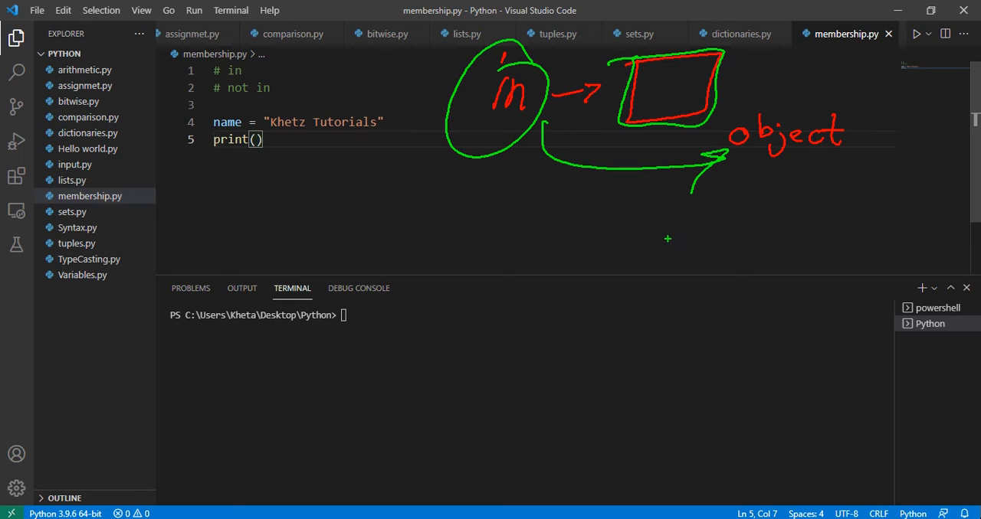
{"action": "mouse_move", "coordinate": [429, 232]}
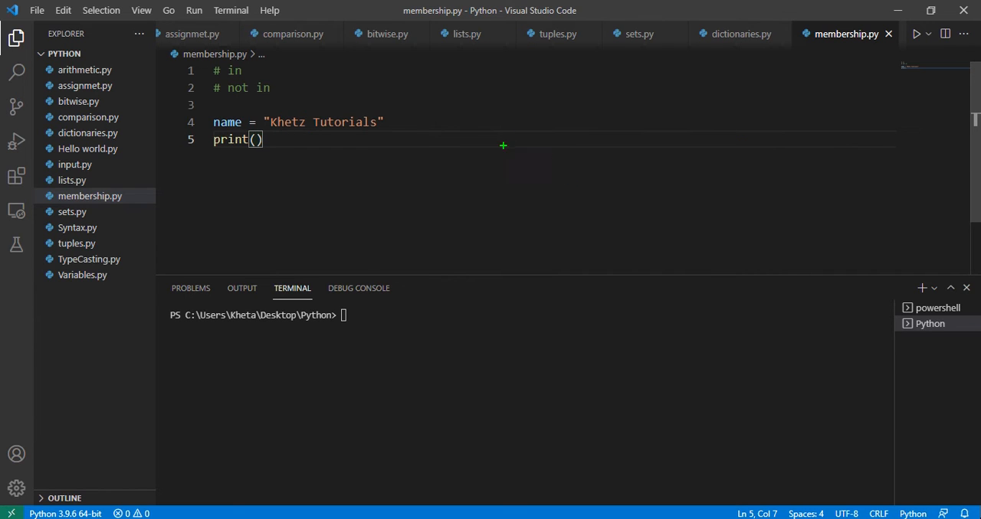
{"action": "mouse_move", "coordinate": [535, 133]}
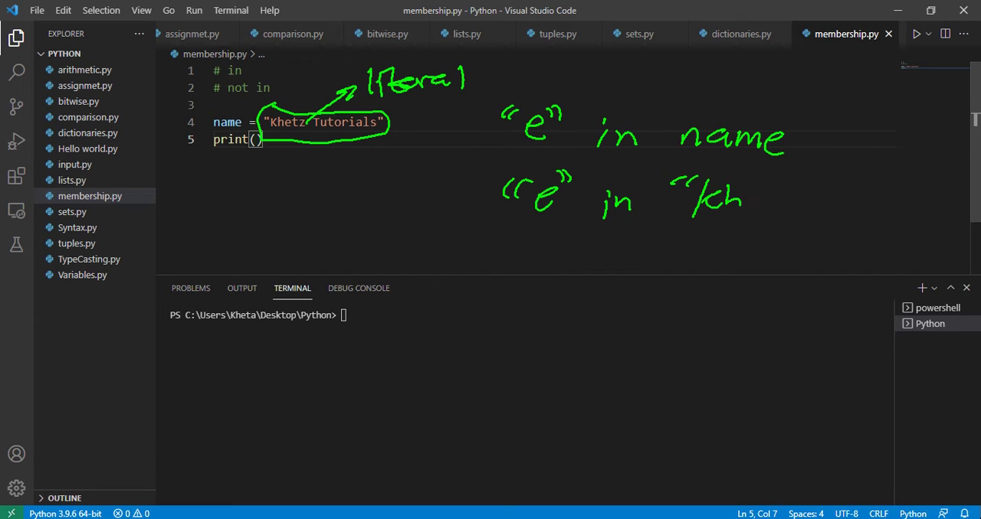
{"action": "left_click_drag", "start_coordinate": [747, 199], "coordinate": [865, 176]}
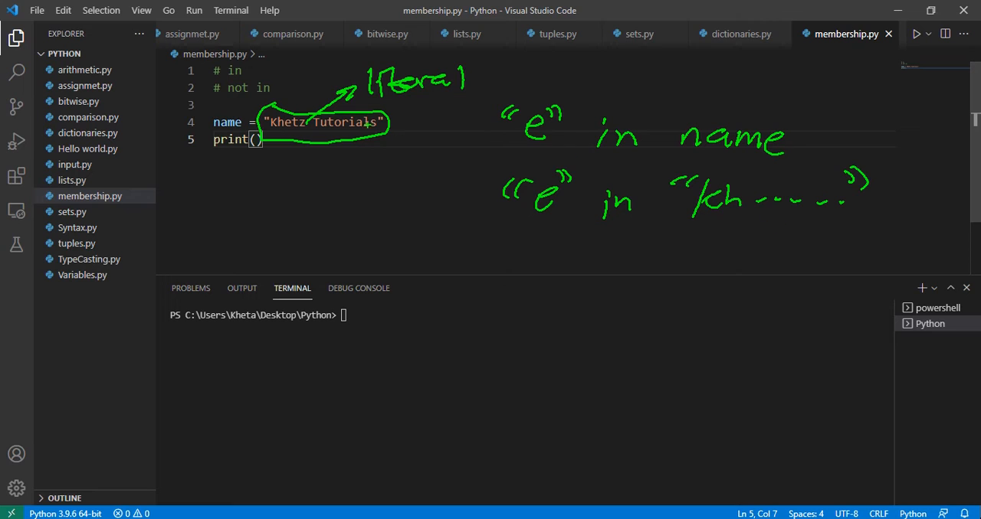
{"action": "left_click_drag", "start_coordinate": [674, 115], "coordinate": [781, 161]}
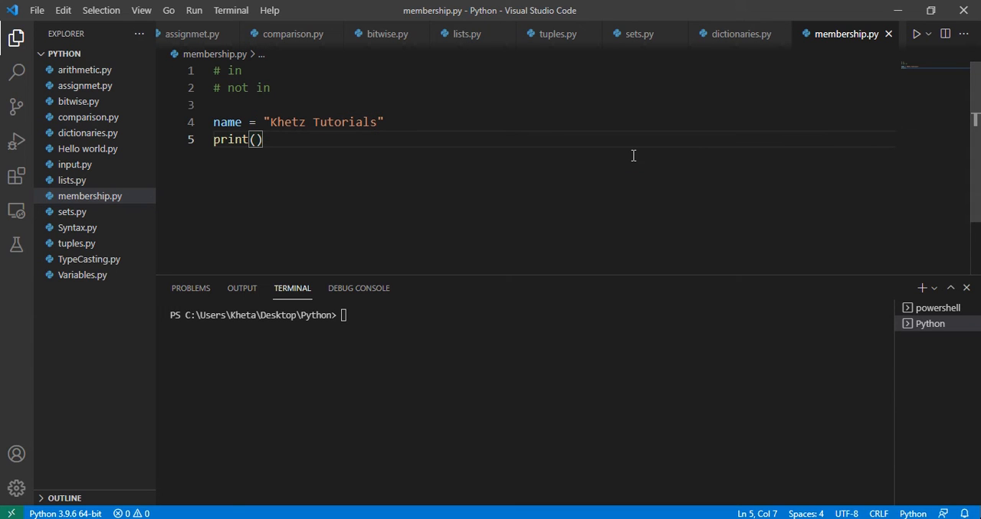
{"action": "mouse_move", "coordinate": [275, 159]}
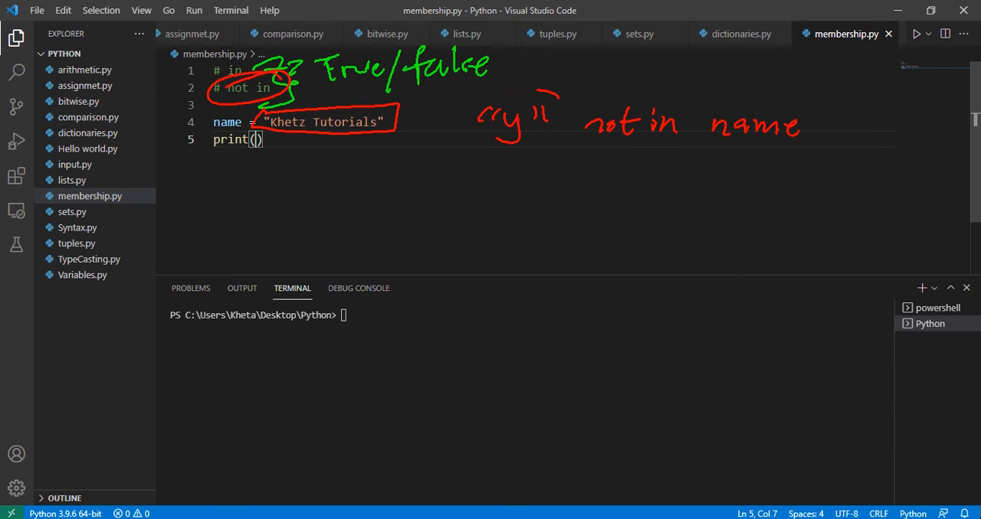
{"action": "left_click_drag", "start_coordinate": [468, 96], "coordinate": [570, 161]}
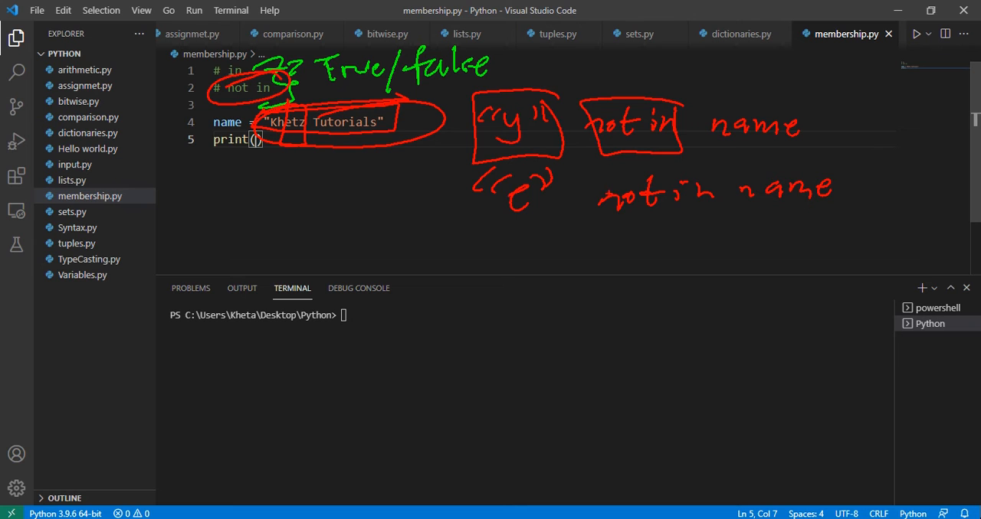
{"action": "left_click_drag", "start_coordinate": [590, 165], "coordinate": [739, 222]}
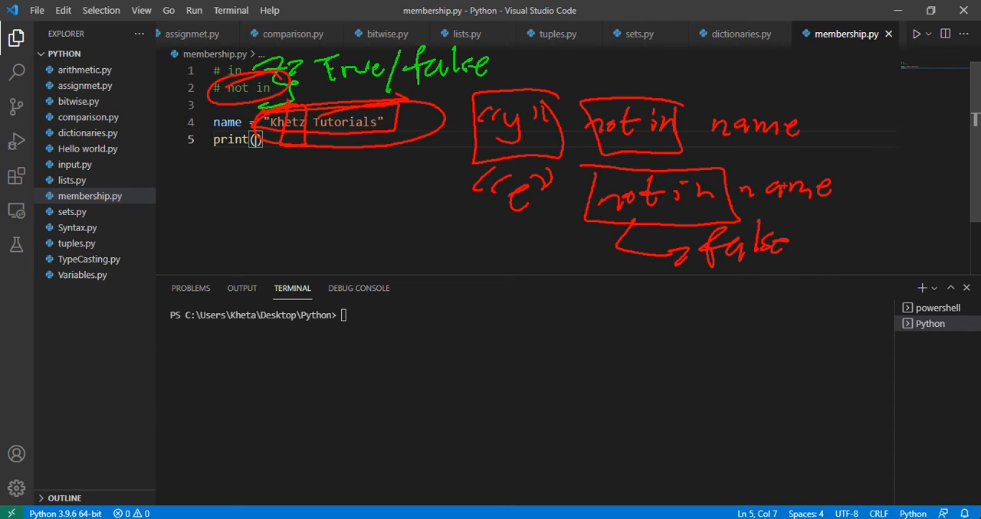
{"action": "left_click", "coordinate": [784, 186]}
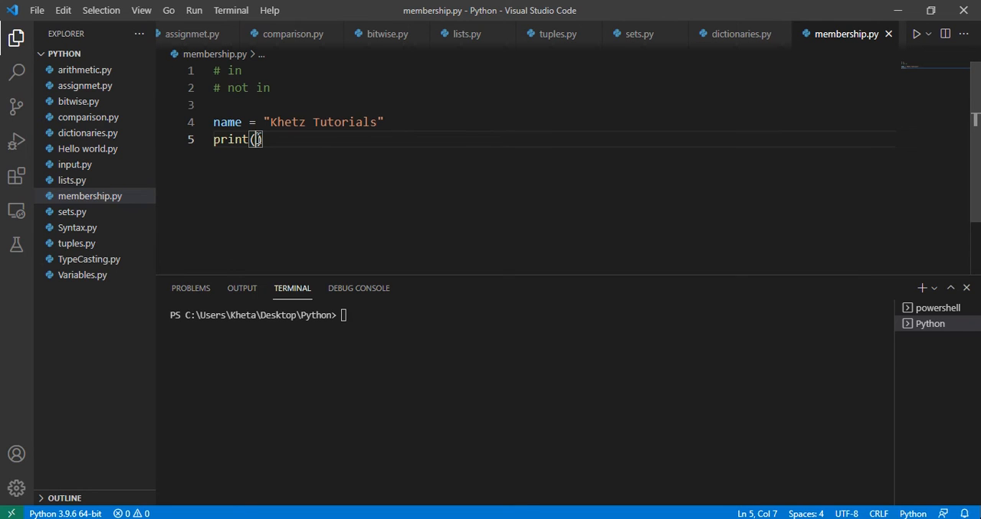
Finish print("e" in name), run it to get True, then begin clearing the terminal
{"action": "type", "text": "Te\""}
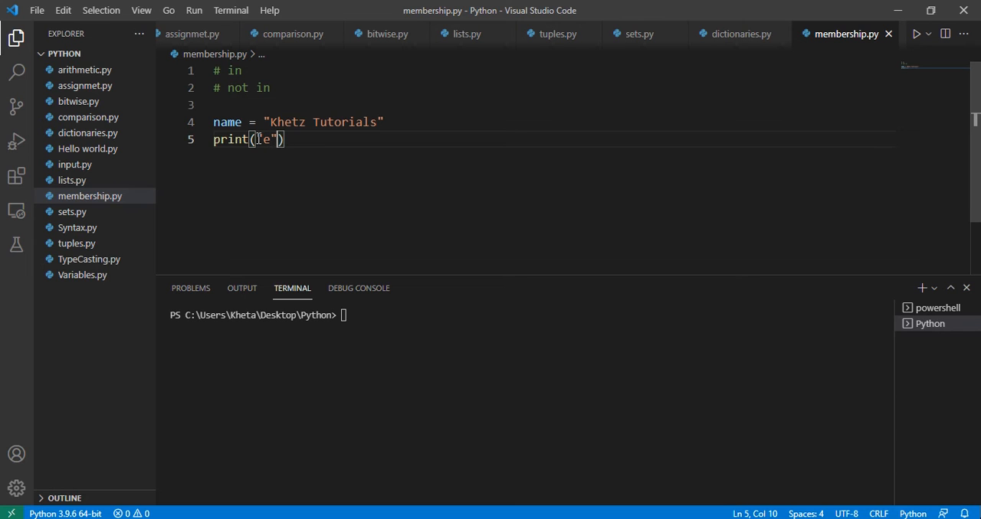
{"action": "type", "text": "in"}
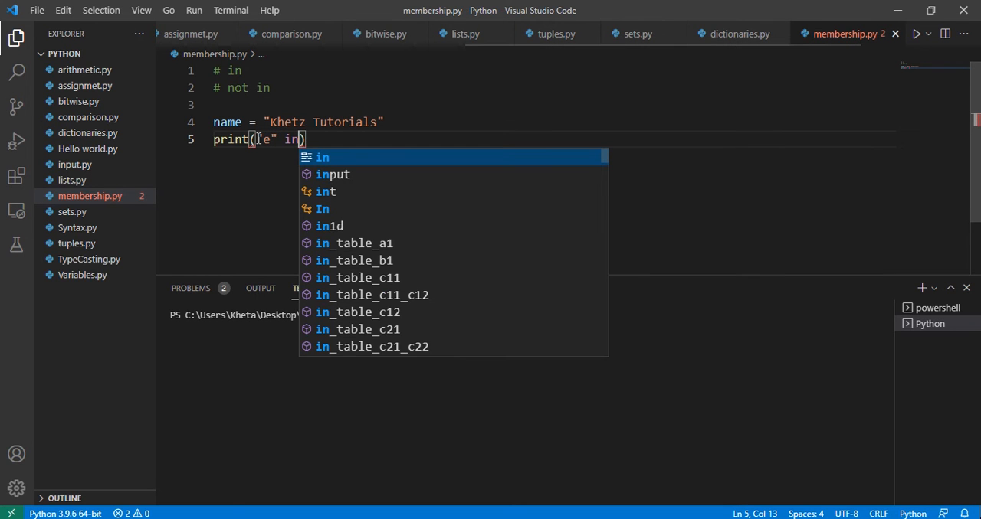
{"action": "type", "text": "nmae"}
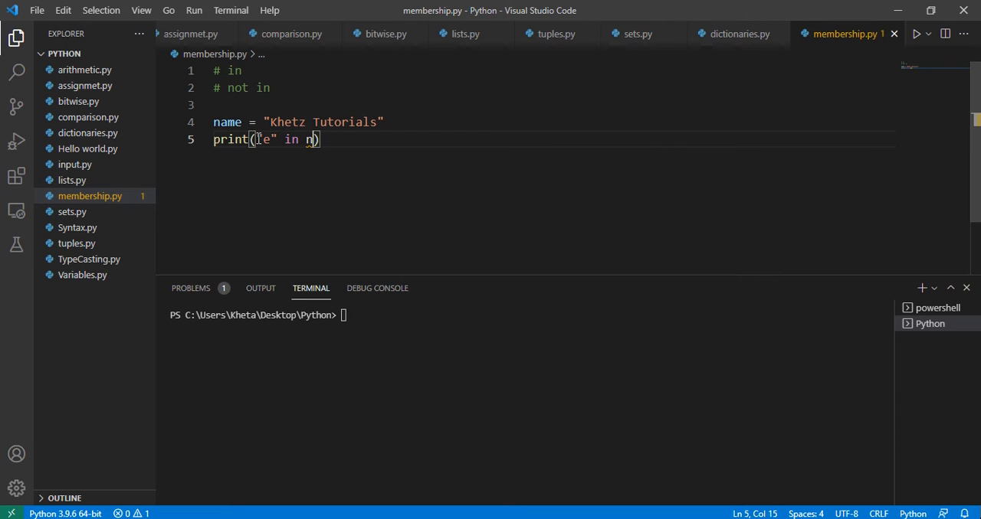
{"action": "type", "text": "ame"}
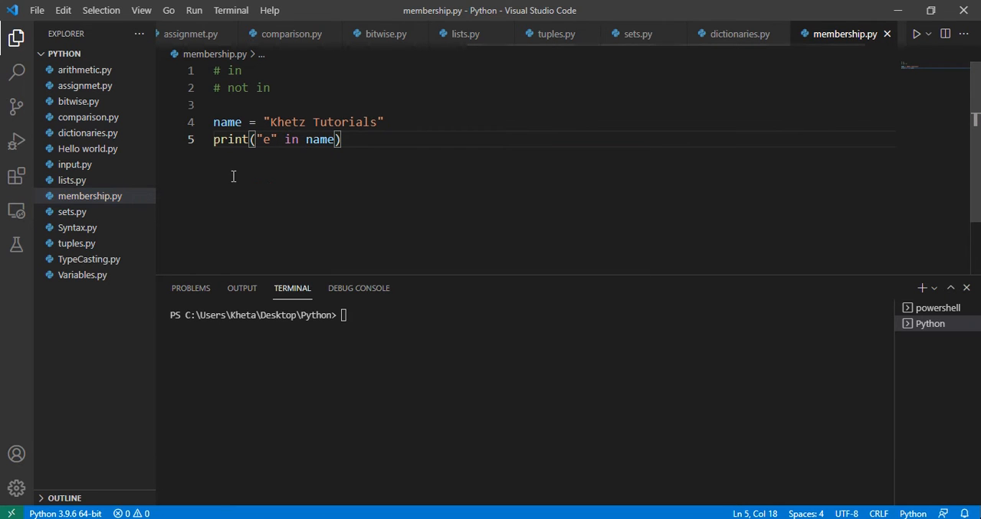
{"action": "double_click", "coordinate": [291, 139]}
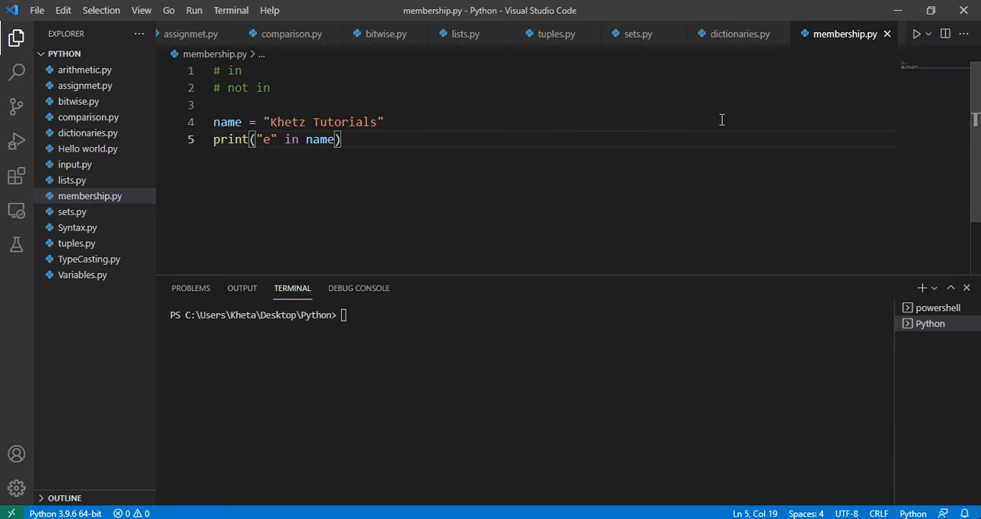
{"action": "left_click", "coordinate": [914, 33]}
{"action": "type", "text": "y"}
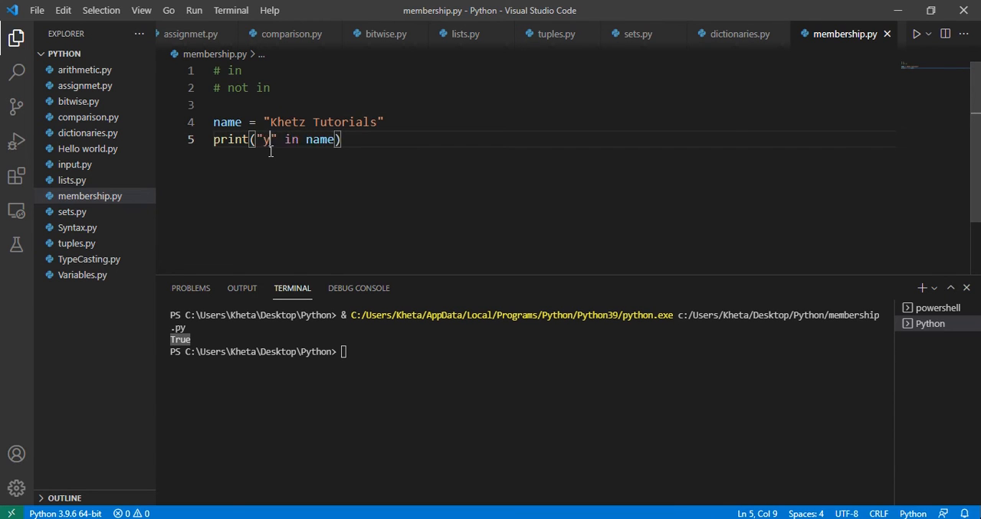
{"action": "type", "text": "cl"}
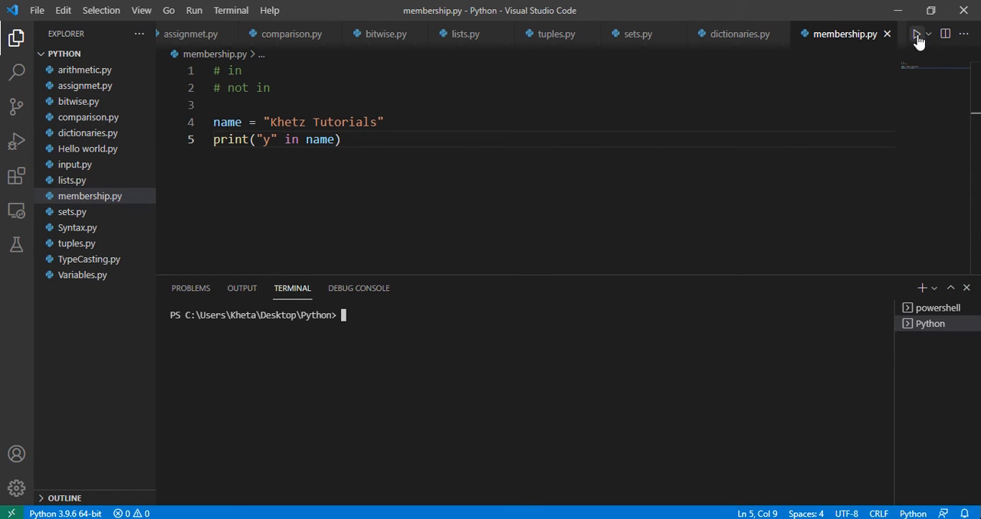
Run the "y" check, then run "y" not in name and "e" not in name (False)
{"action": "left_click", "coordinate": [914, 33]}
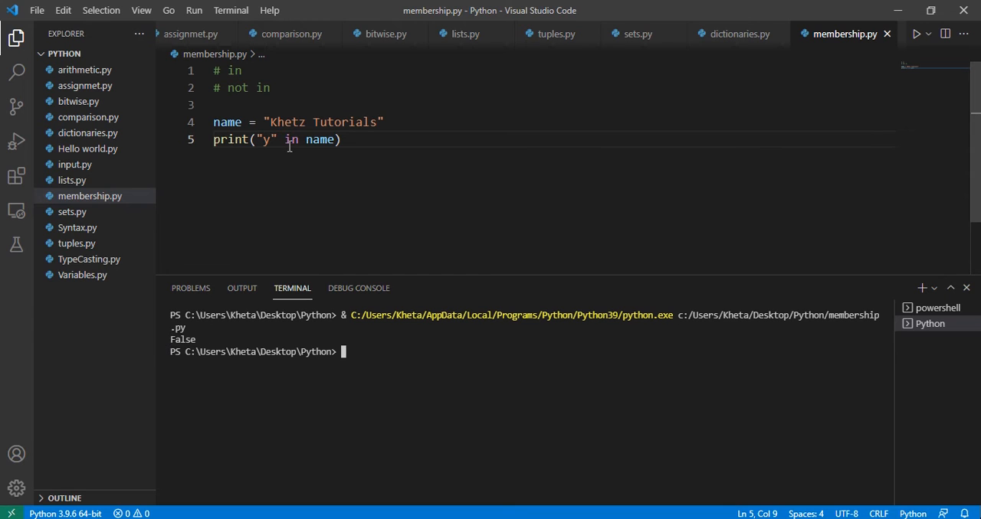
{"action": "type", "text": "not"}
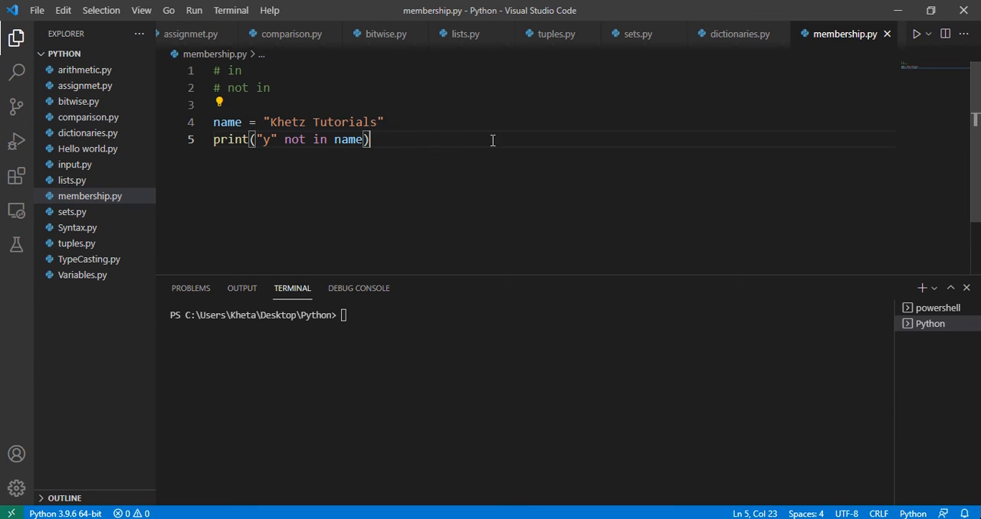
{"action": "left_click", "coordinate": [913, 33]}
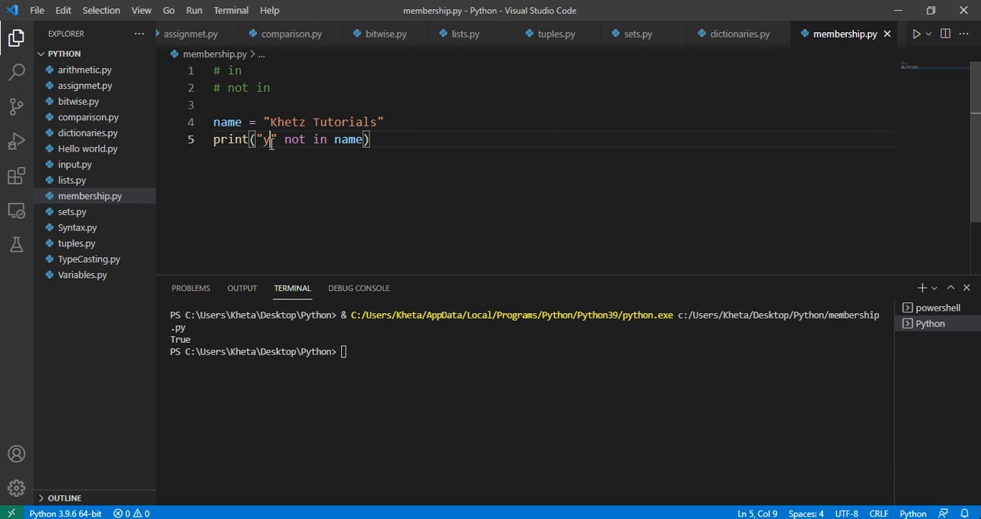
{"action": "type", "text": "e"}
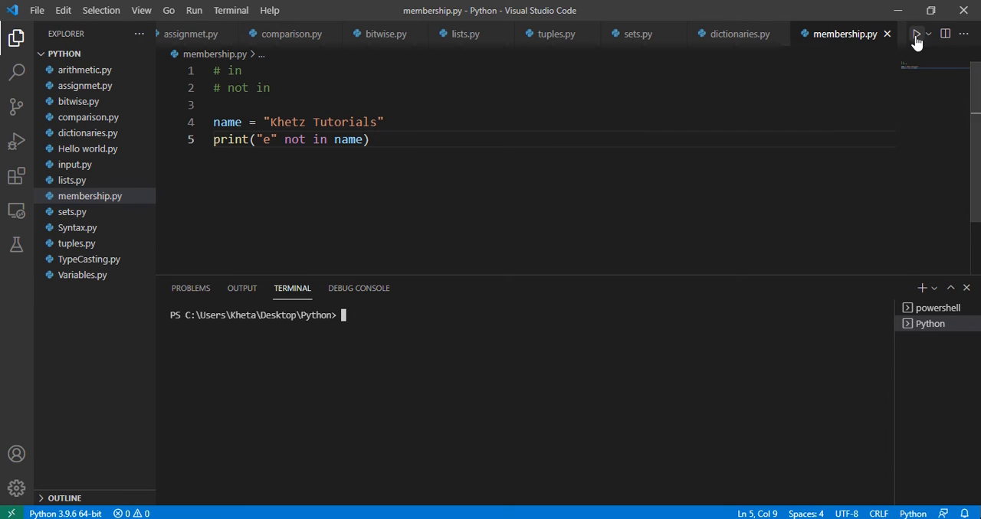
{"action": "left_click", "coordinate": [913, 34]}
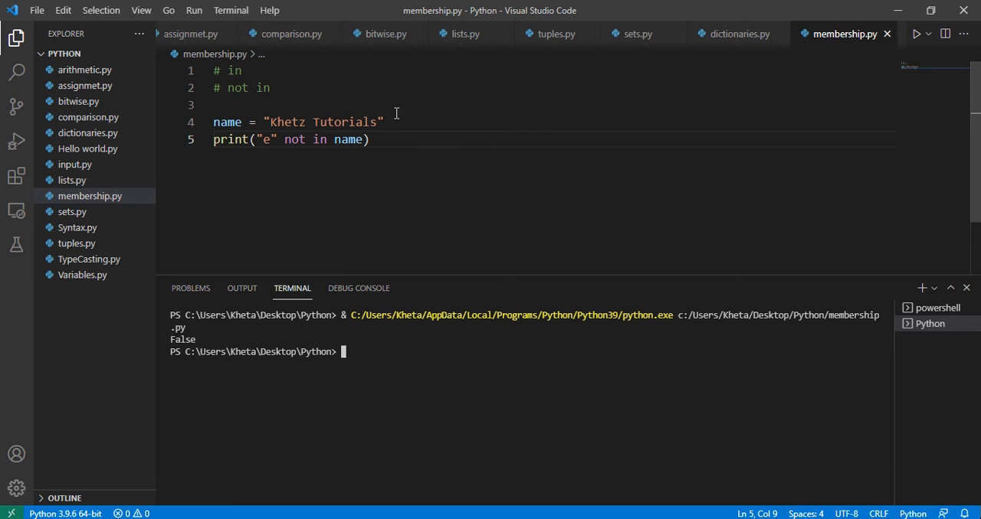
{"action": "mouse_move", "coordinate": [504, 201]}
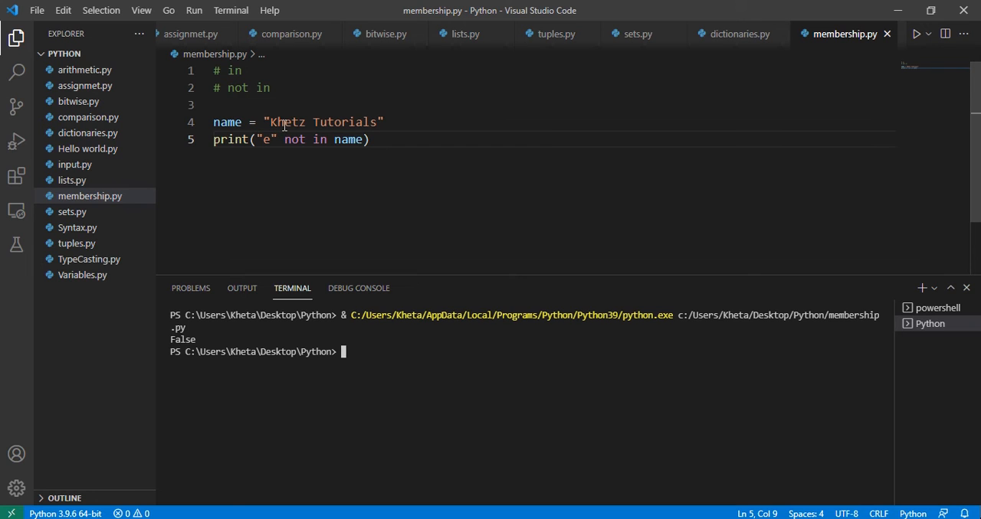
{"action": "mouse_move", "coordinate": [281, 152]}
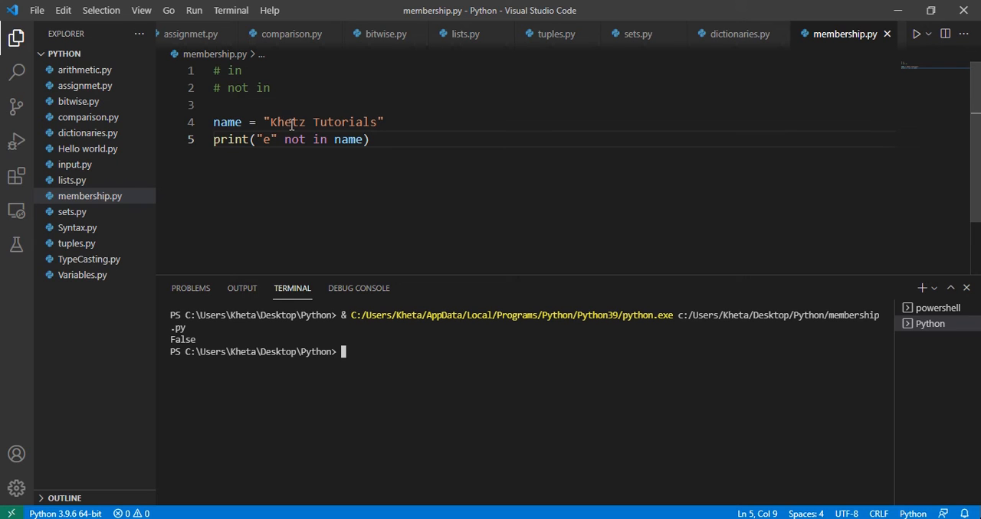
Replace the name lines with cars = {"Yaris", "Legend 50", "Prado", "FJ"}
{"action": "left_click_drag", "start_coordinate": [264, 122], "coordinate": [385, 122]}
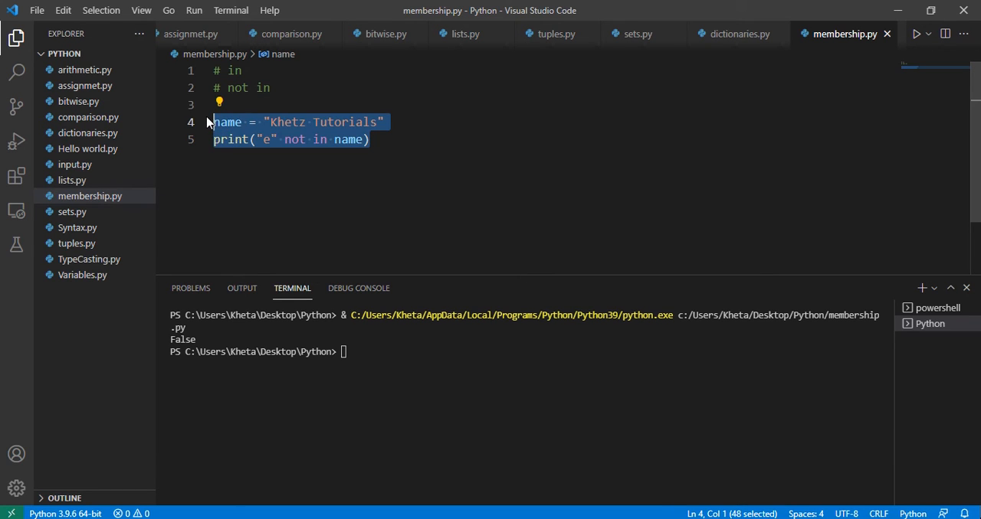
{"action": "type", "text": "cars ="}
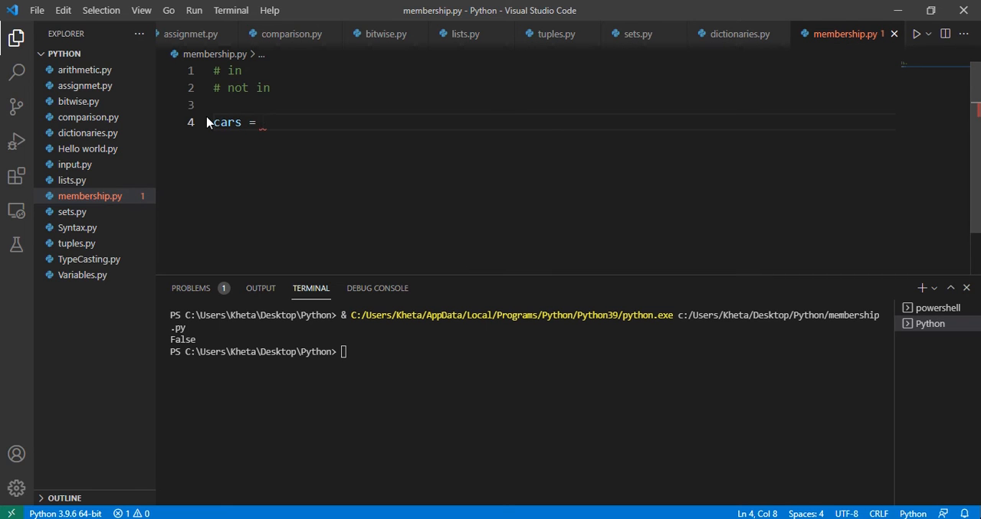
{"action": "type", "text": "{"}
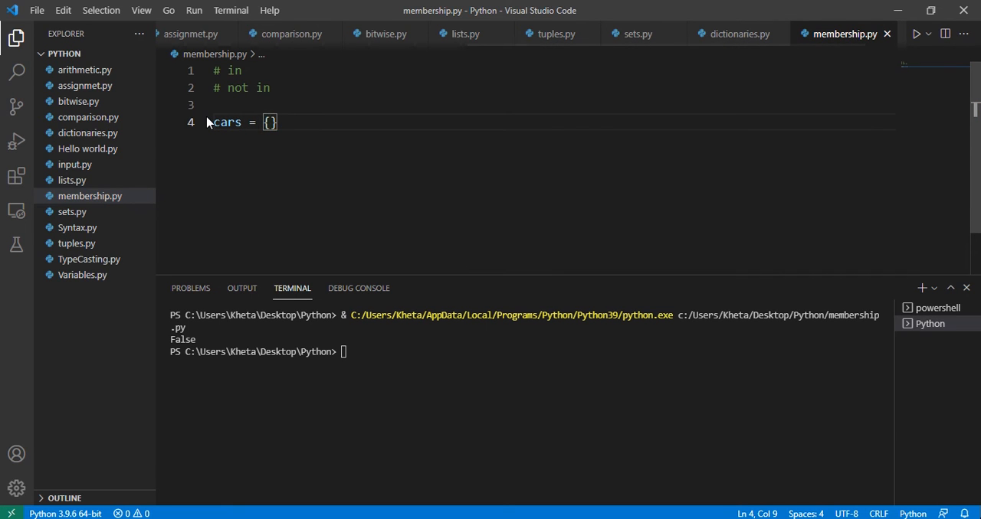
{"action": "type", "text": "\"Yaris\""}
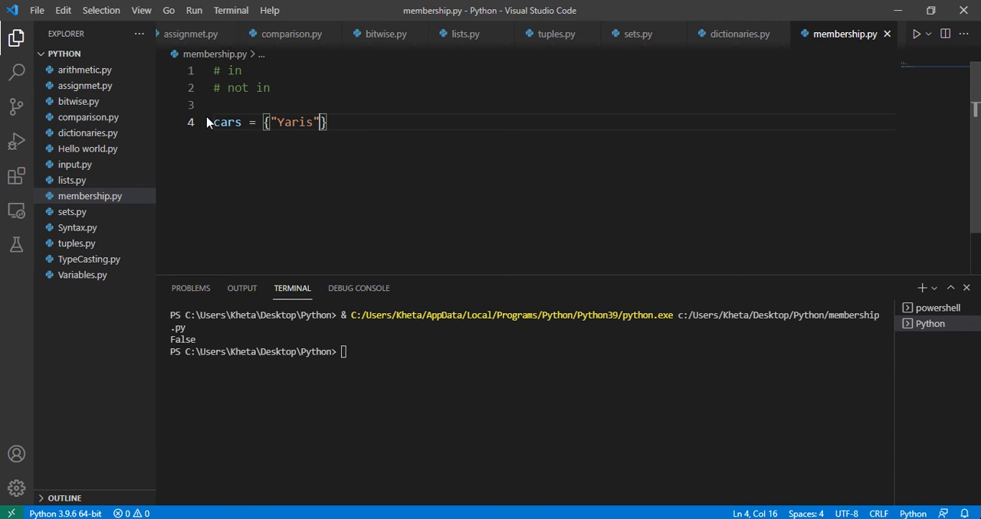
{"action": "type", "text": ", \"Le\""}
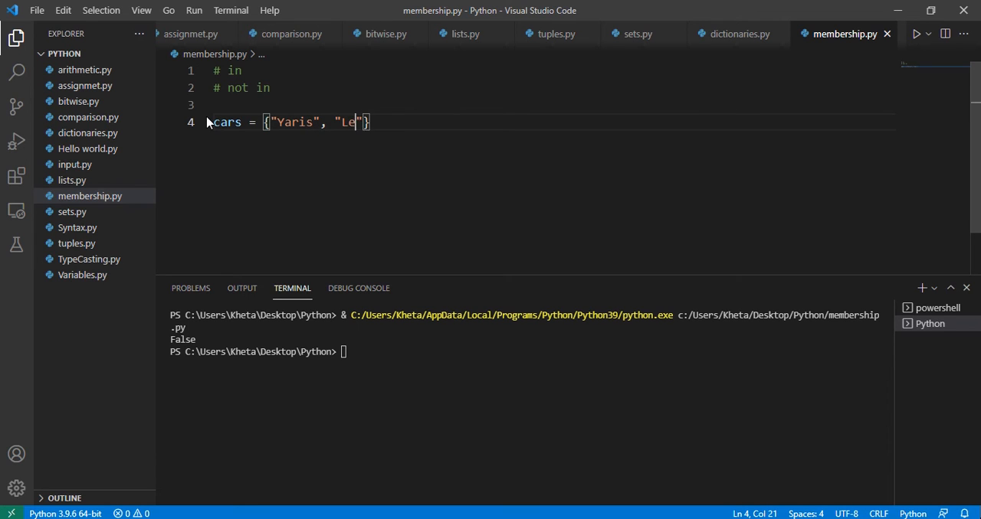
{"action": "type", "text": "gend 50"}
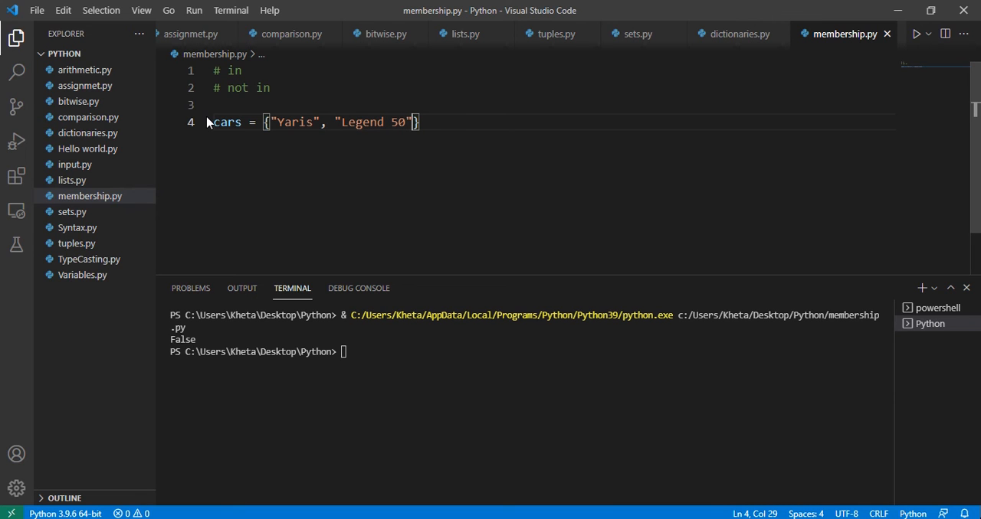
{"action": "type", "text": "\", \""}
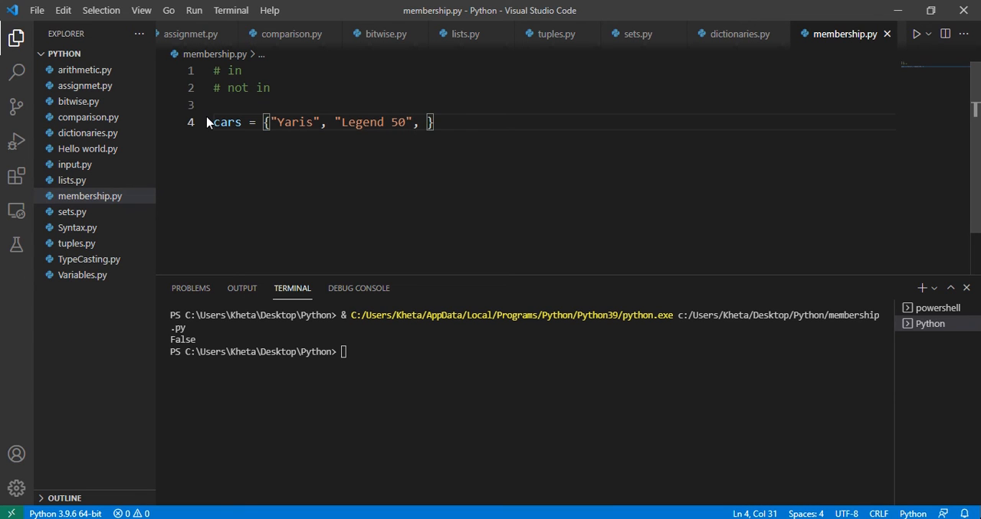
{"action": "type", "text": "\"Praado\""}
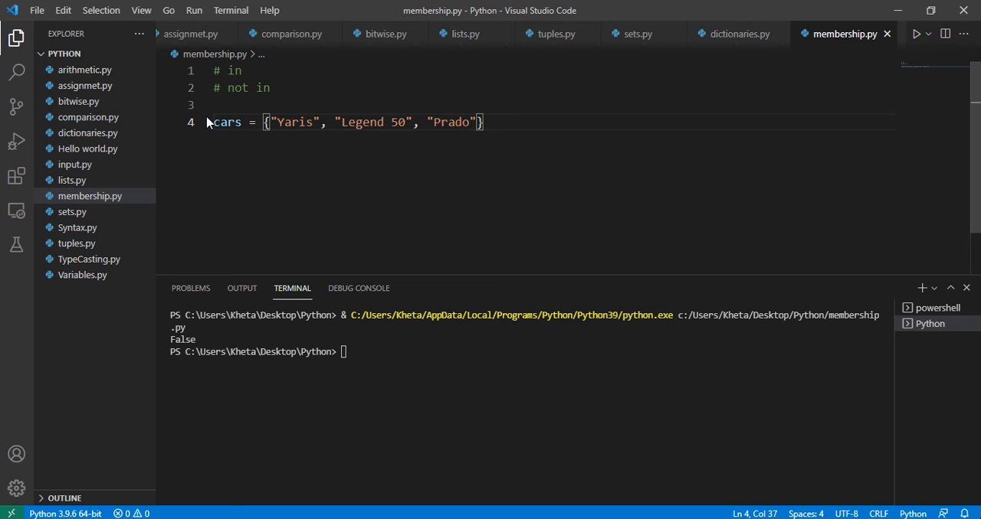
{"action": "type", "text": ","}
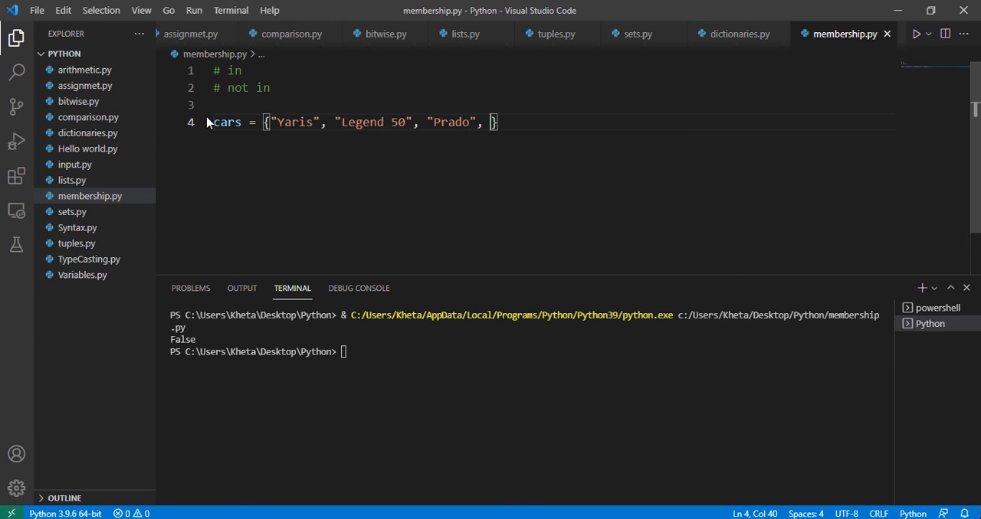
{"action": "type", "text": "\"FJ\""}
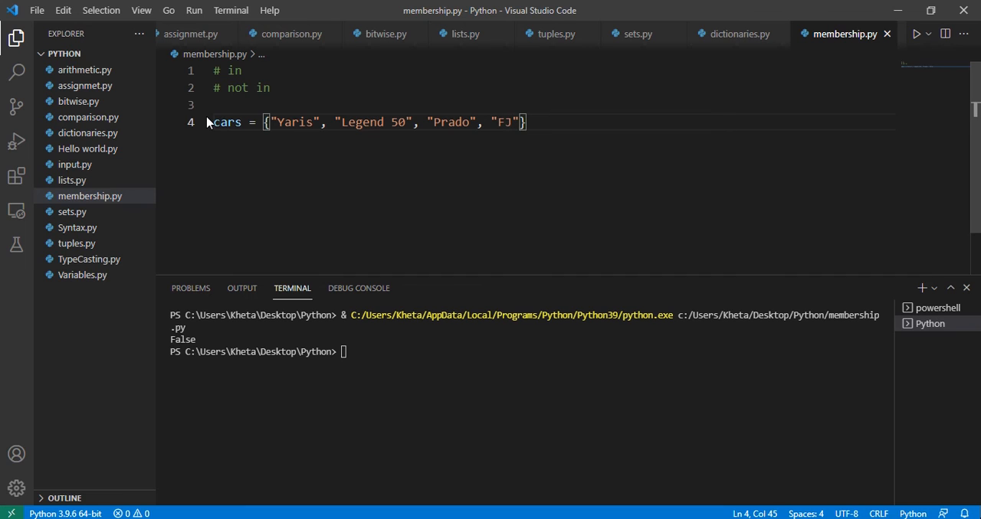
{"action": "key", "text": "Enter"}
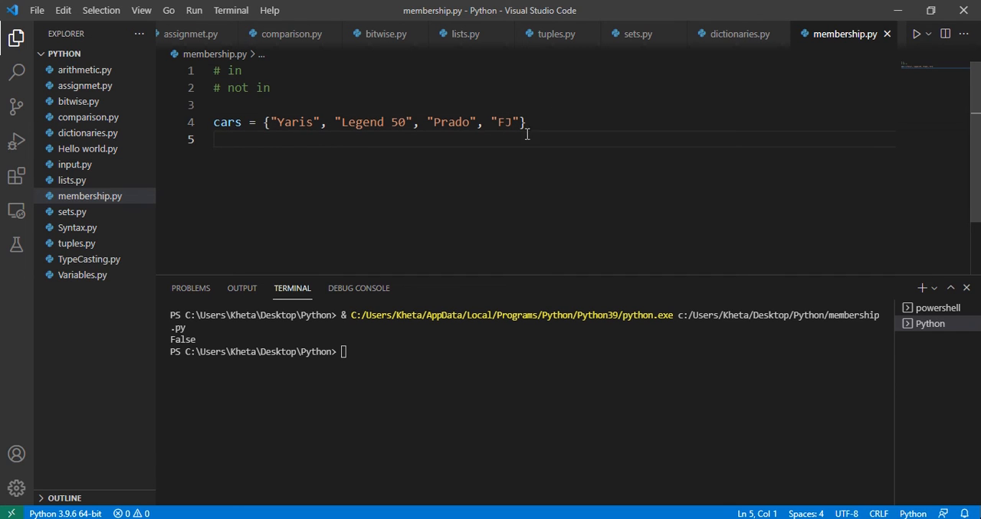
{"action": "mouse_move", "coordinate": [370, 164]}
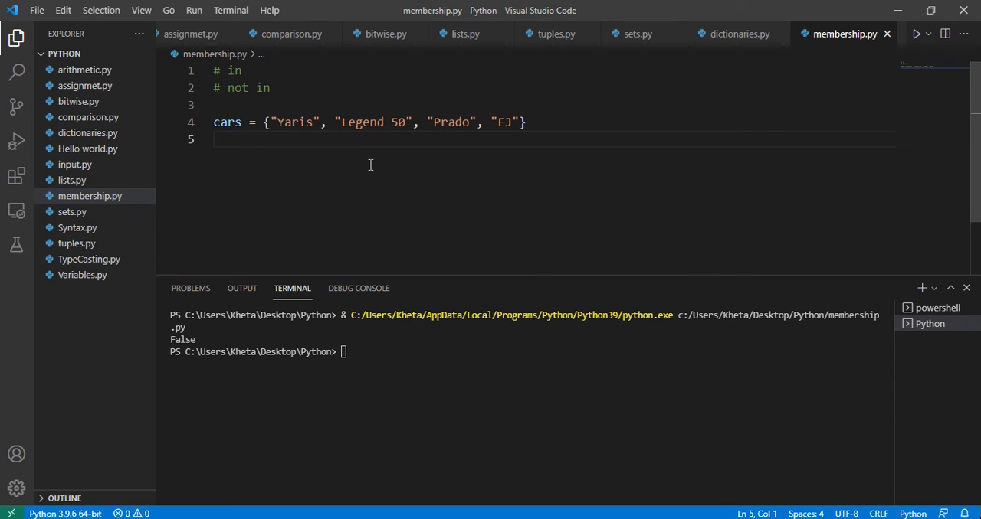
Print the "Prado" membership test on cars, clear the terminal and run it
{"action": "type", "text": "prit"}
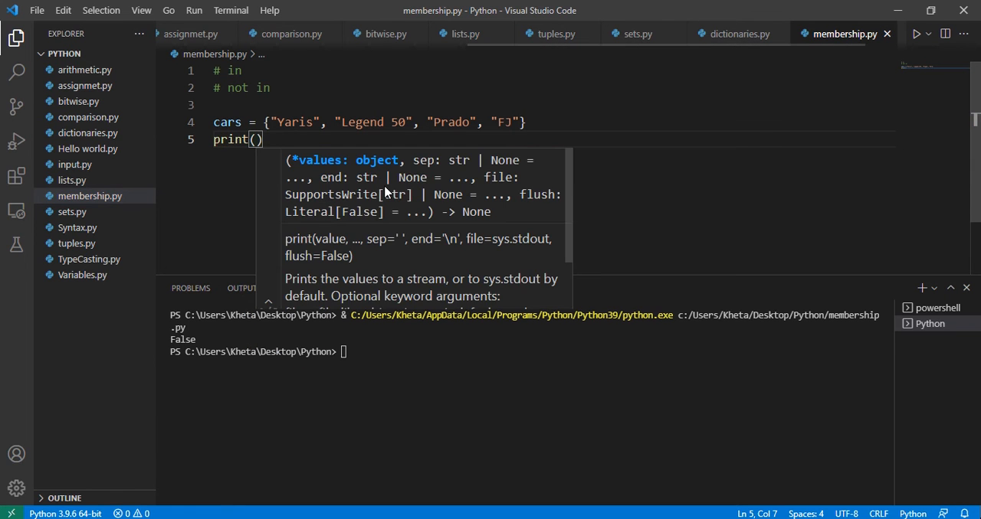
{"action": "type", "text": "\"Prado\""}
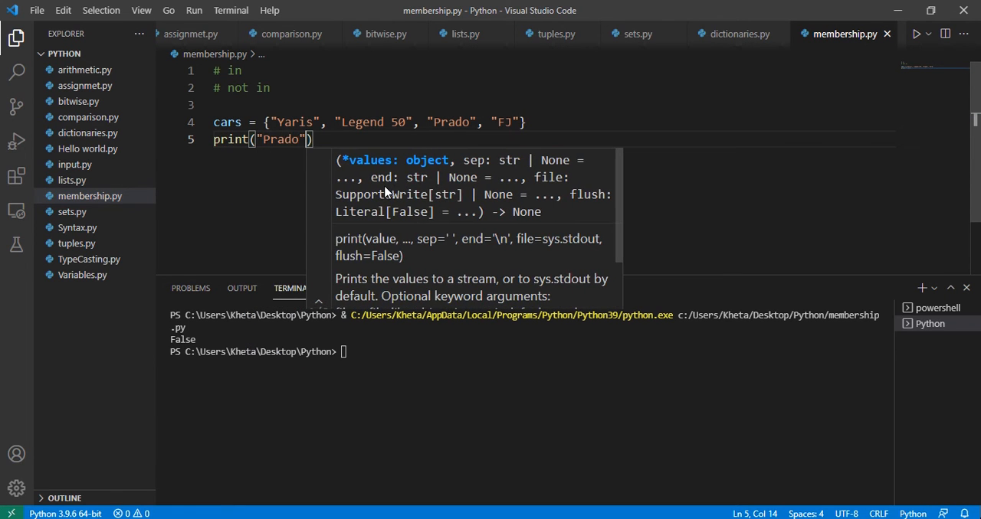
{"action": "type", "text": "in cars"}
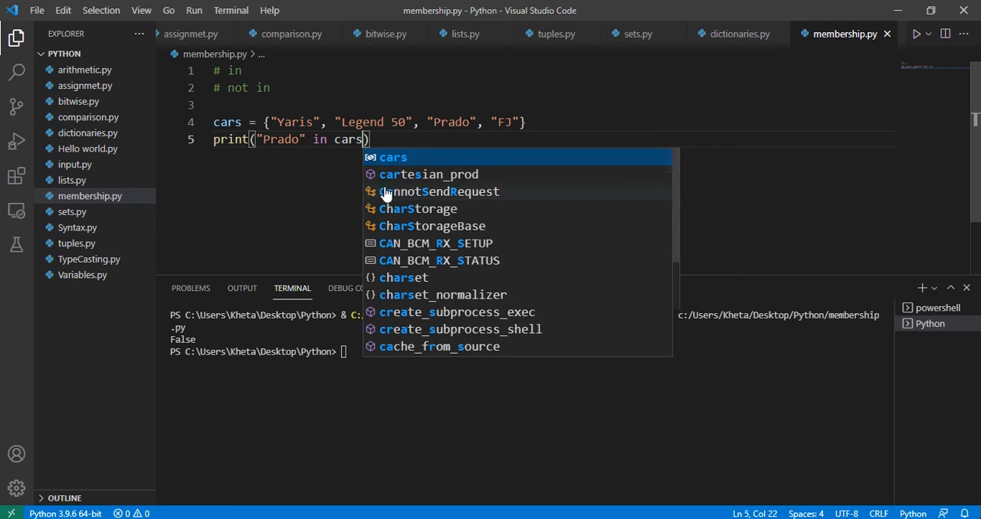
{"action": "type", "text": "clea"}
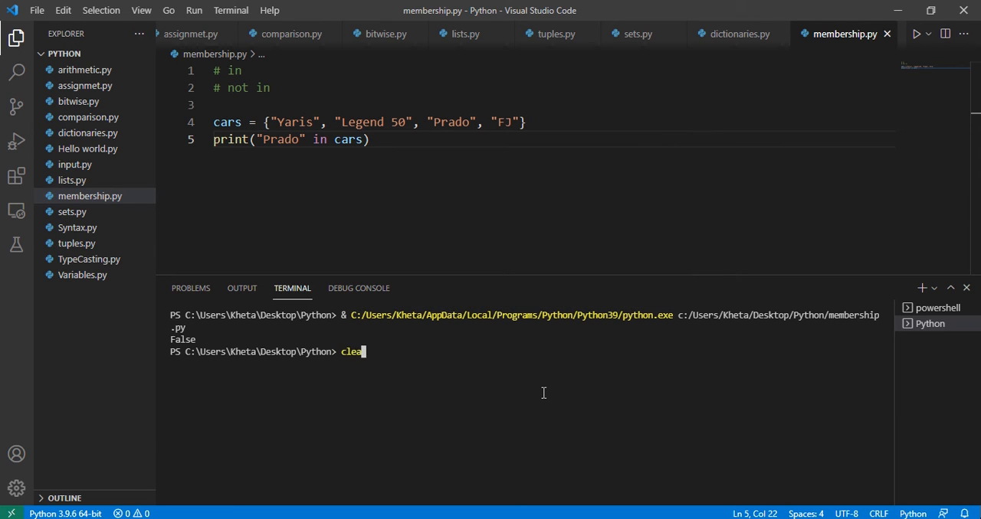
{"action": "key", "text": "Enter"}
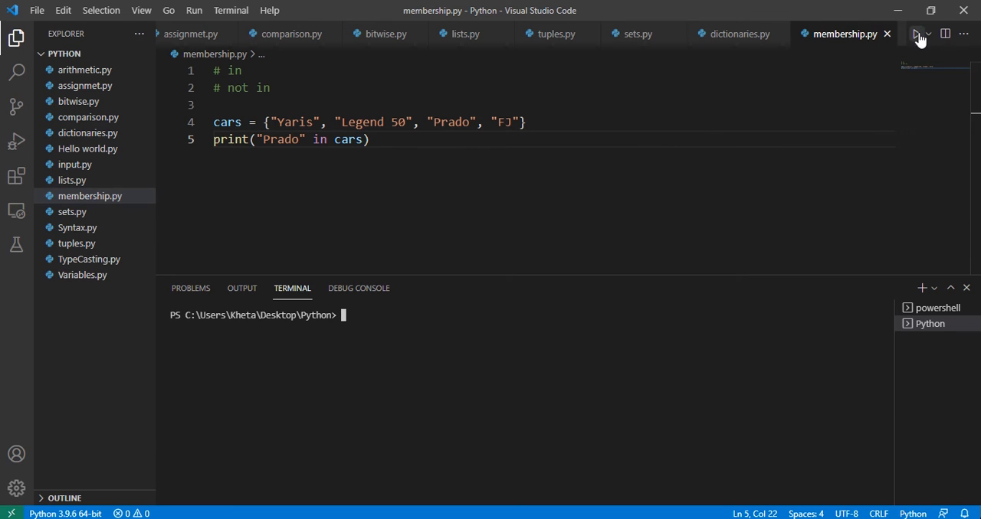
{"action": "left_click", "coordinate": [914, 33]}
{"action": "type", "text": "not "}
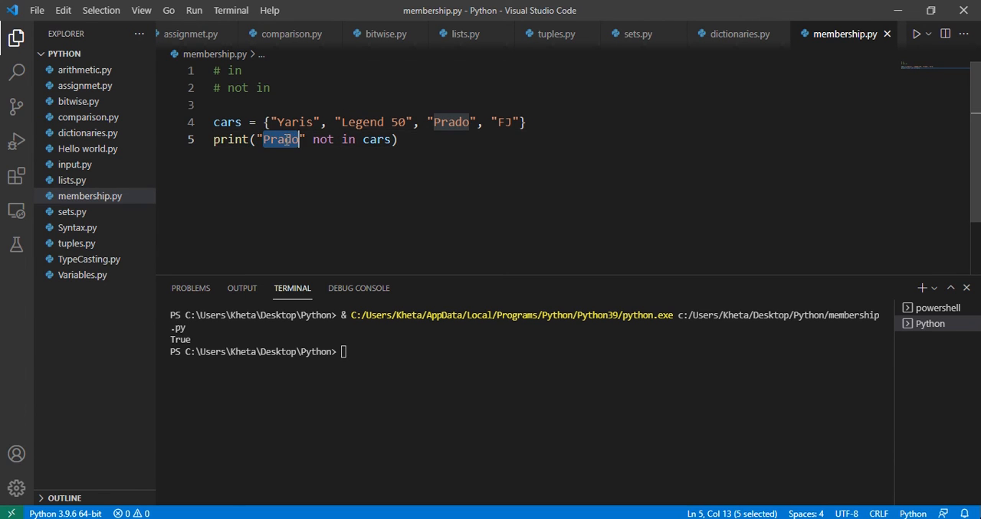
Swap "Prado" for "Supra", clear the terminal and run, printing True
{"action": "type", "text": "Supra"}
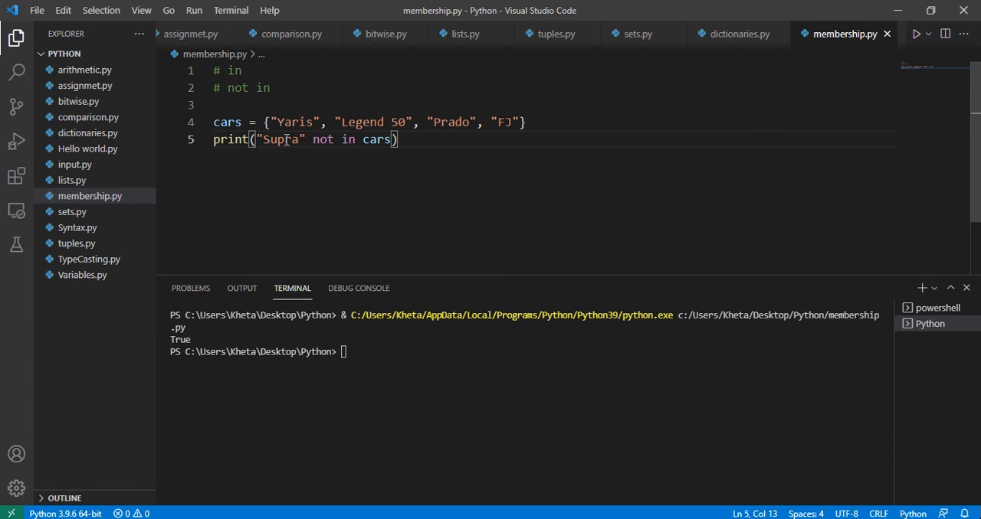
{"action": "type", "text": "clear"}
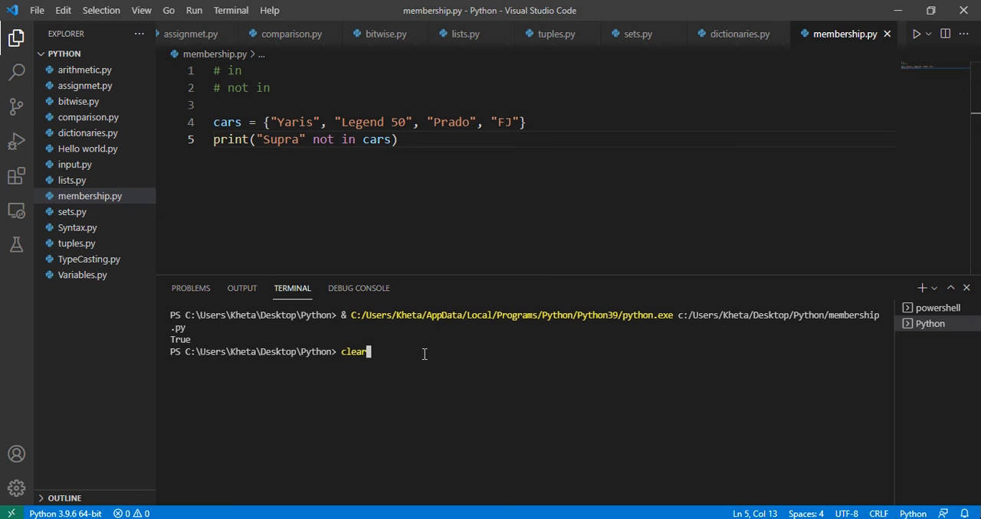
{"action": "key", "text": "Enter"}
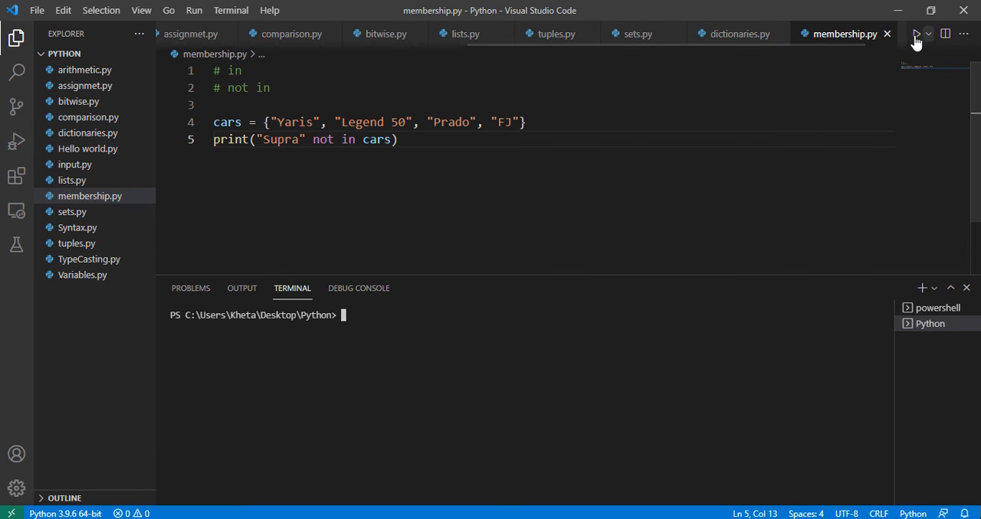
{"action": "left_click", "coordinate": [913, 33]}
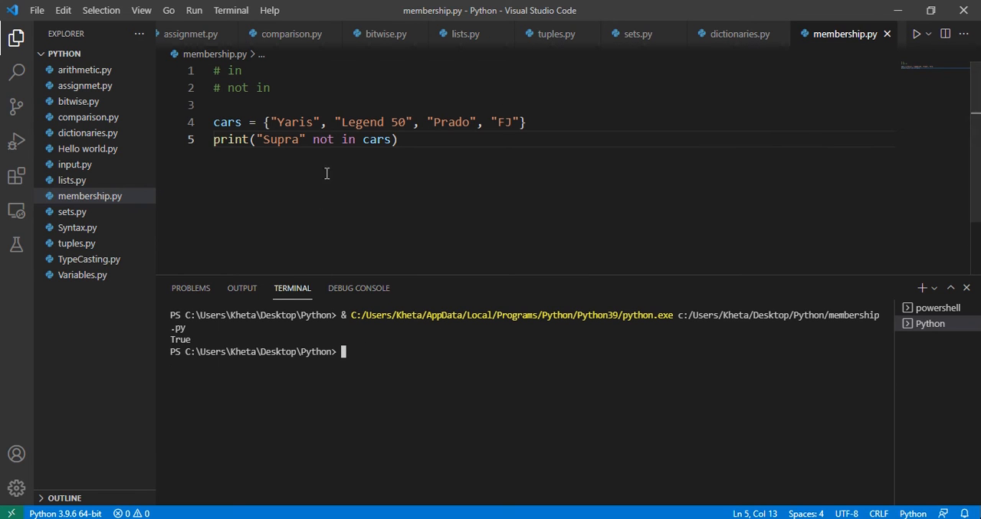
Change the test to "Yaris" not in cars and run it, printing False
{"action": "double_click", "coordinate": [279, 139]}
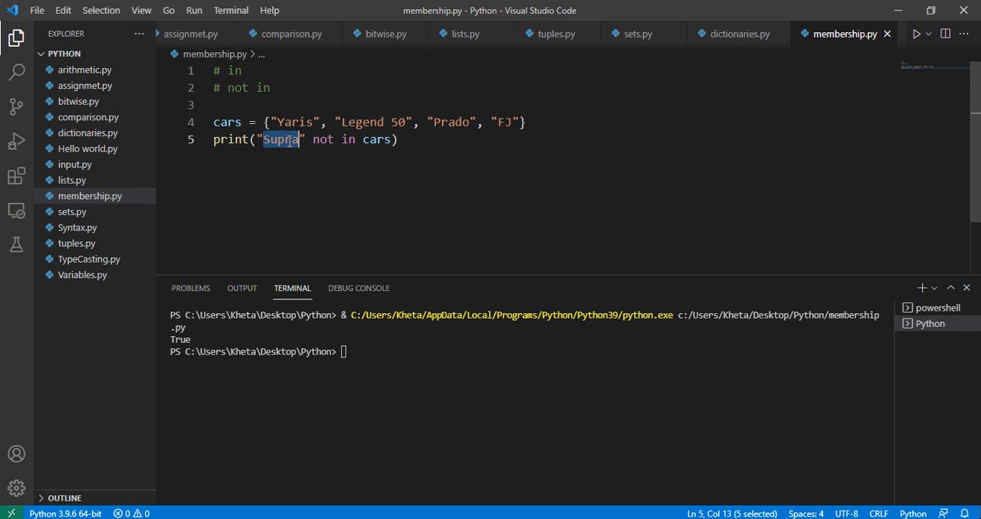
{"action": "type", "text": "Yaris"}
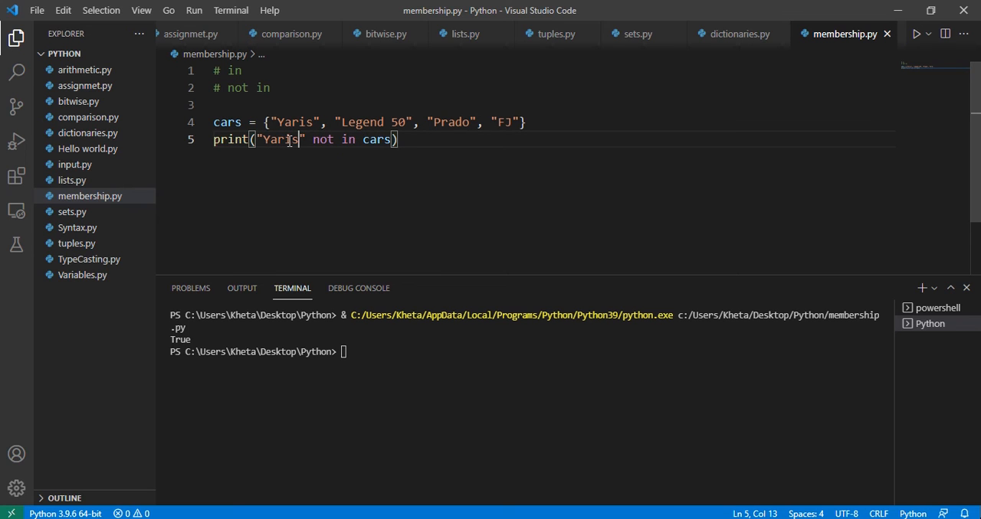
{"action": "left_click", "coordinate": [913, 32]}
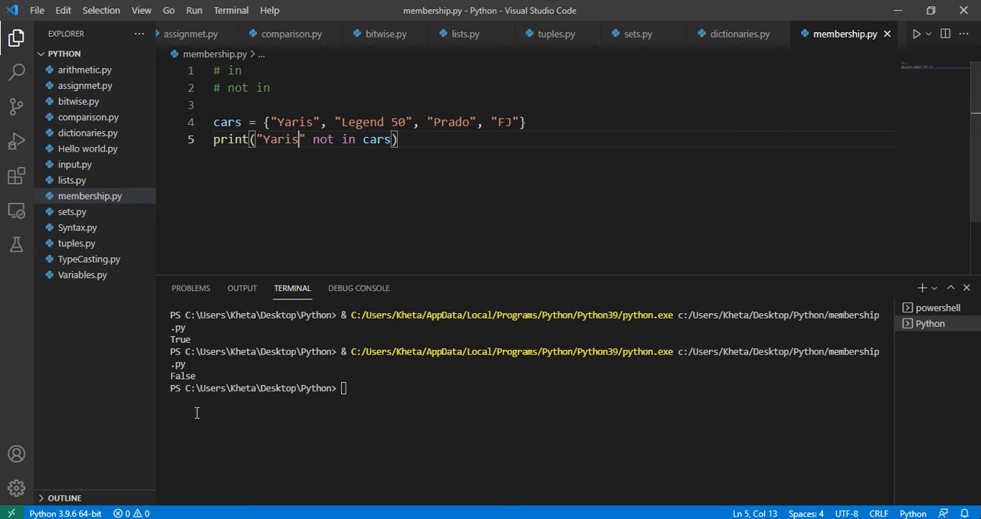
{"action": "double_click", "coordinate": [296, 122]}
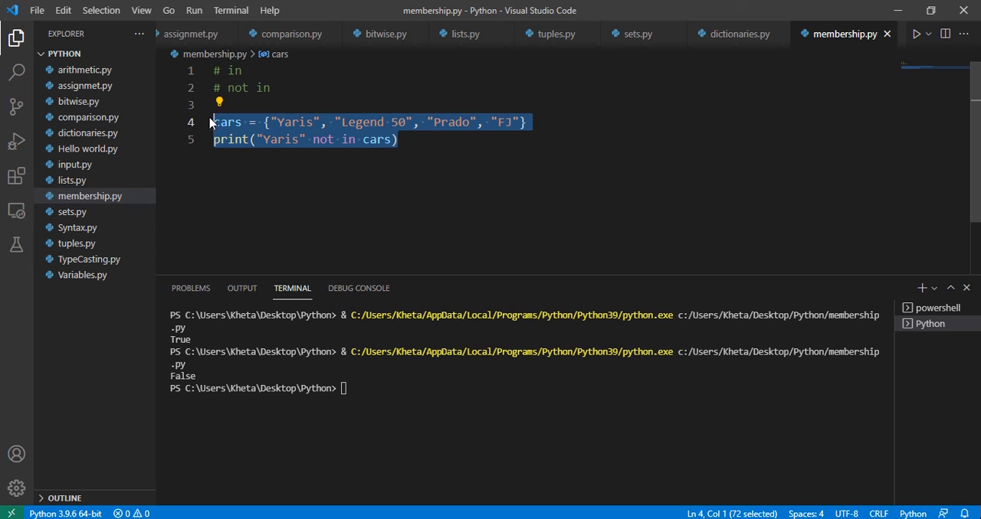
Delete the cars lines, clear the terminal, and return to membership.py
{"action": "key", "text": "Delete"}
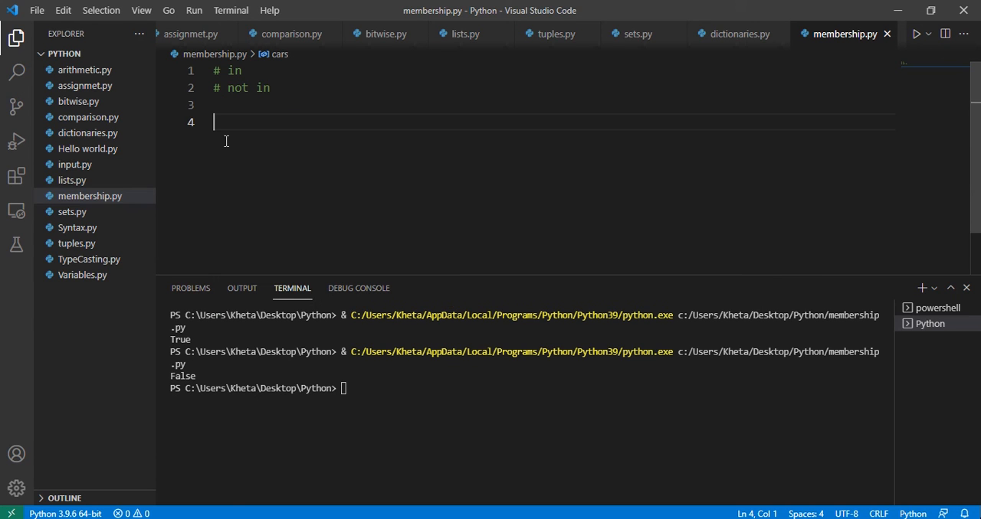
{"action": "type", "text": "clear"}
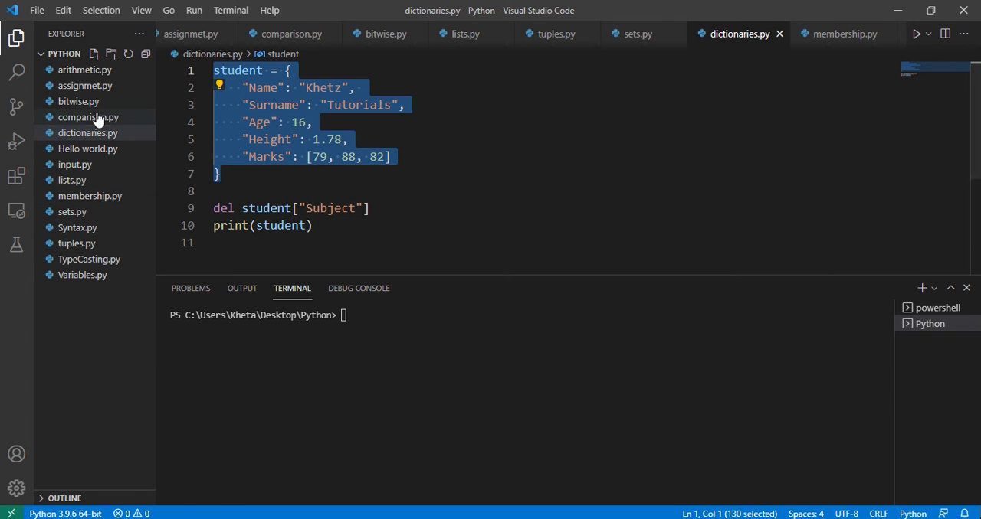
{"action": "left_click", "coordinate": [89, 196]}
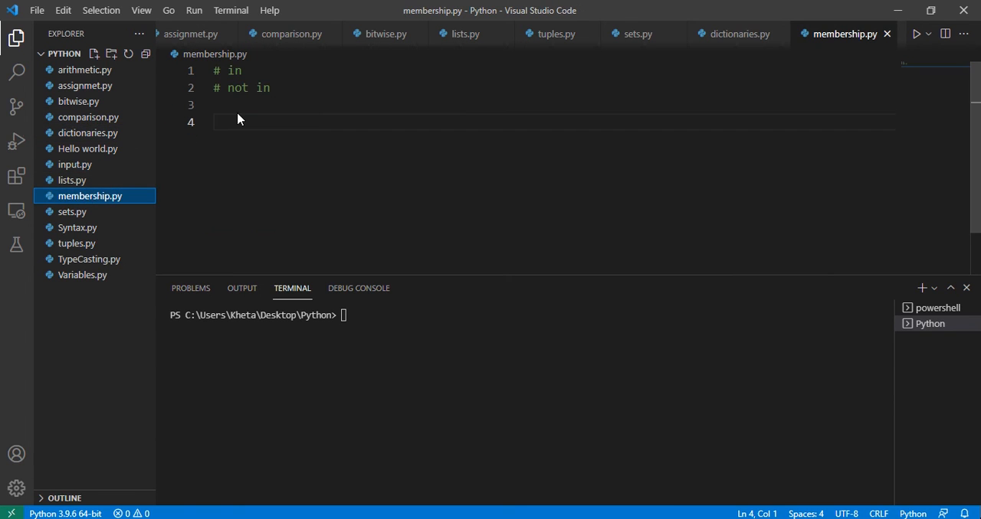
Paste the student dictionary and add print("Name" in student) below it
{"action": "type", "text": "student = {\\n    \"Name\": \"Khetz\",\\n    \"Surname\": \"Tutorials\",\\n    \"Age\": 16,\\n    \"Height\": 1.78,\\n    \"Marks\": [79, 88, 82]\\n}"}
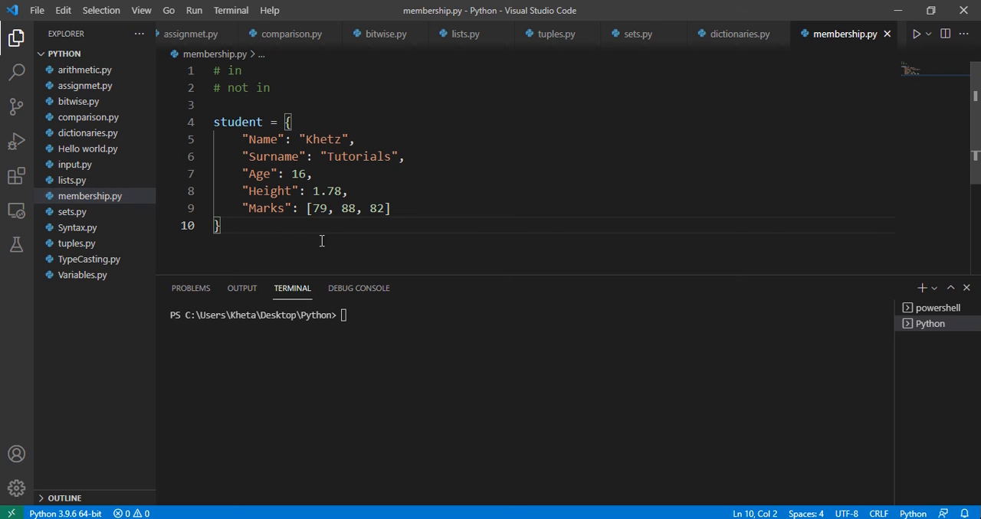
{"action": "key", "text": "Enter"}
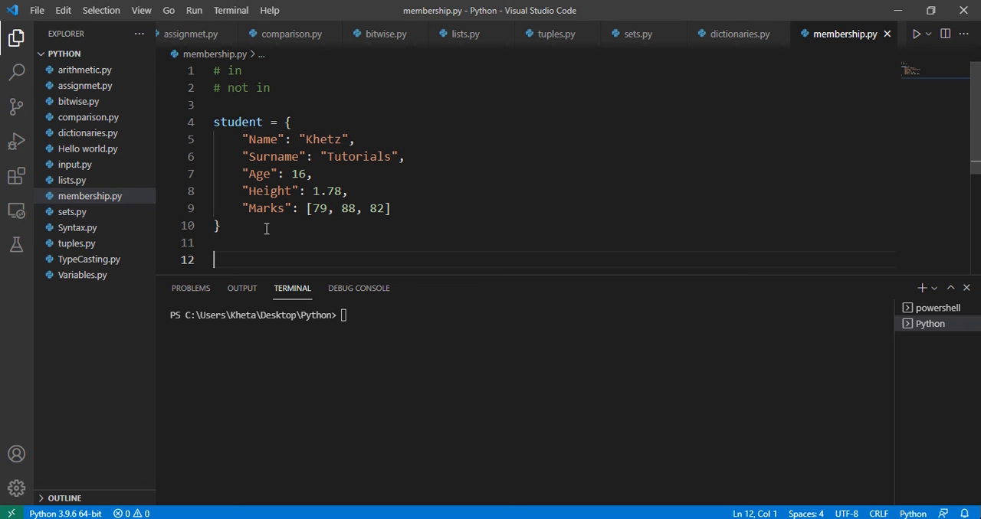
{"action": "type", "text": "pri"}
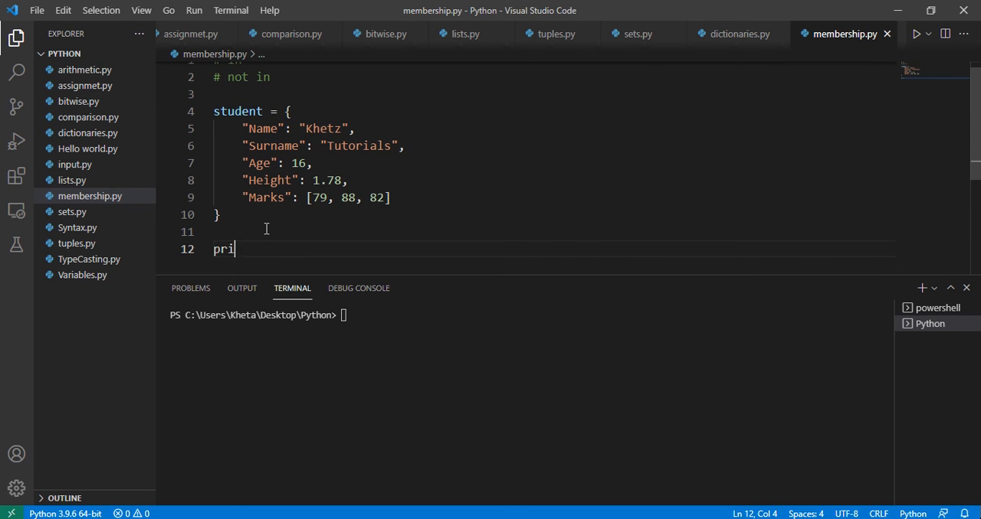
{"action": "type", "text": "nt()"}
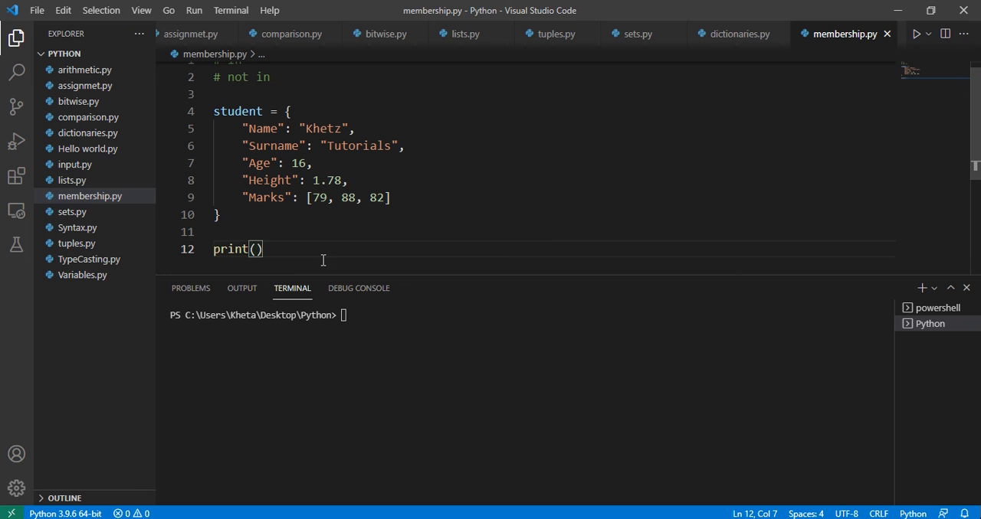
{"action": "type", "text": "\"Name\" in"}
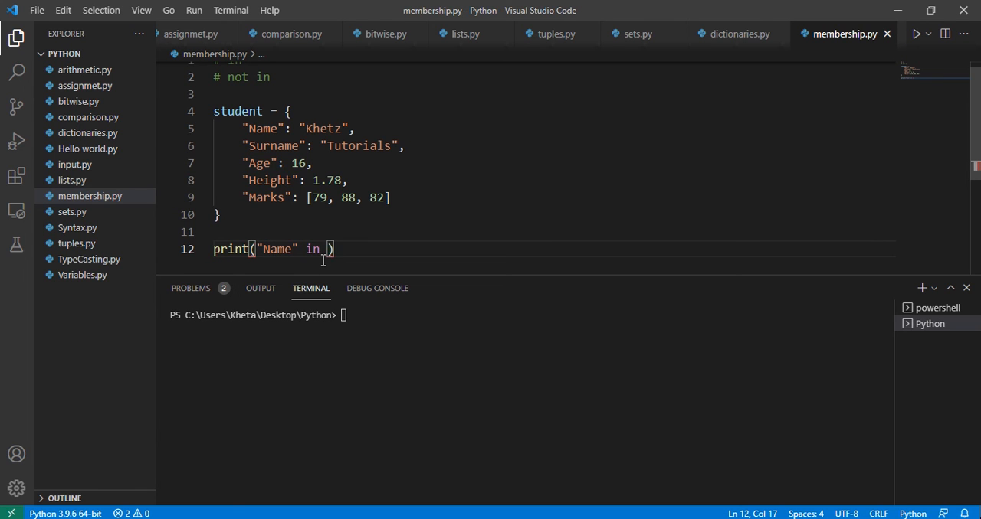
{"action": "type", "text": "student"}
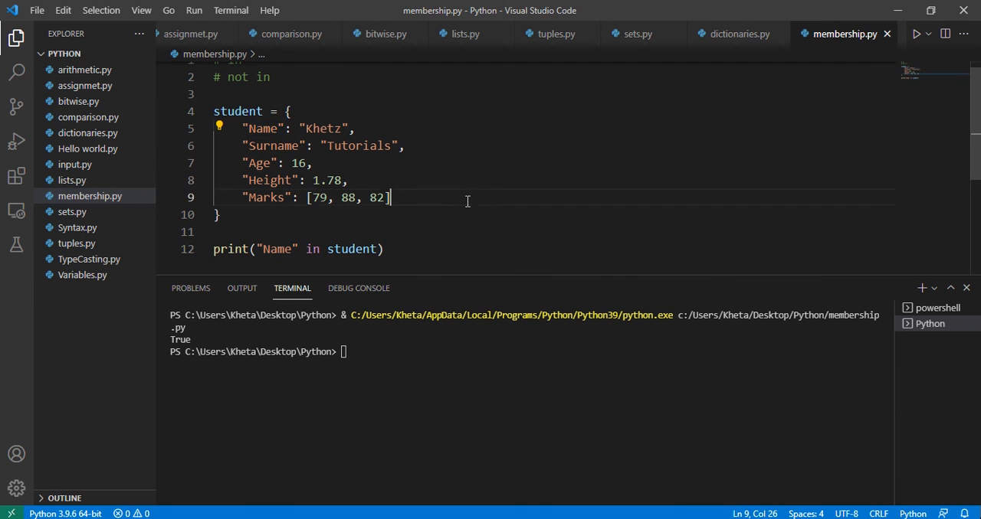
{"action": "mouse_move", "coordinate": [284, 249]}
{"action": "type", "text": "Khetz"}
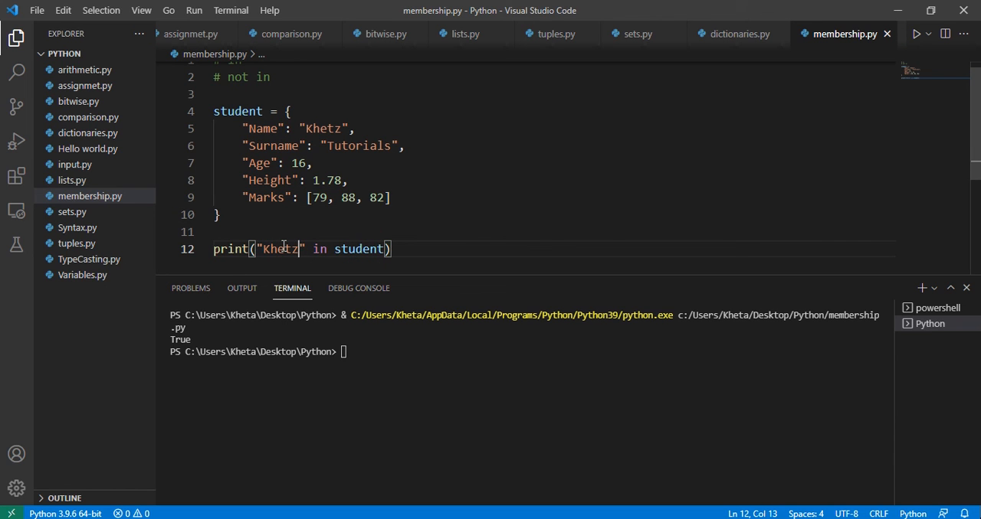
{"action": "mouse_move", "coordinate": [911, 36]}
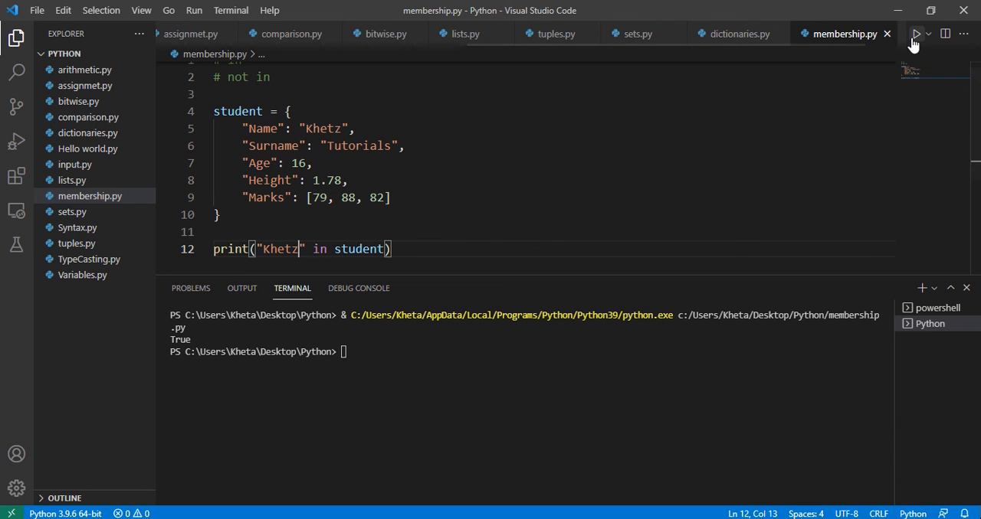
Run print("Khetz" in student), which prints False
{"action": "left_click", "coordinate": [914, 33]}
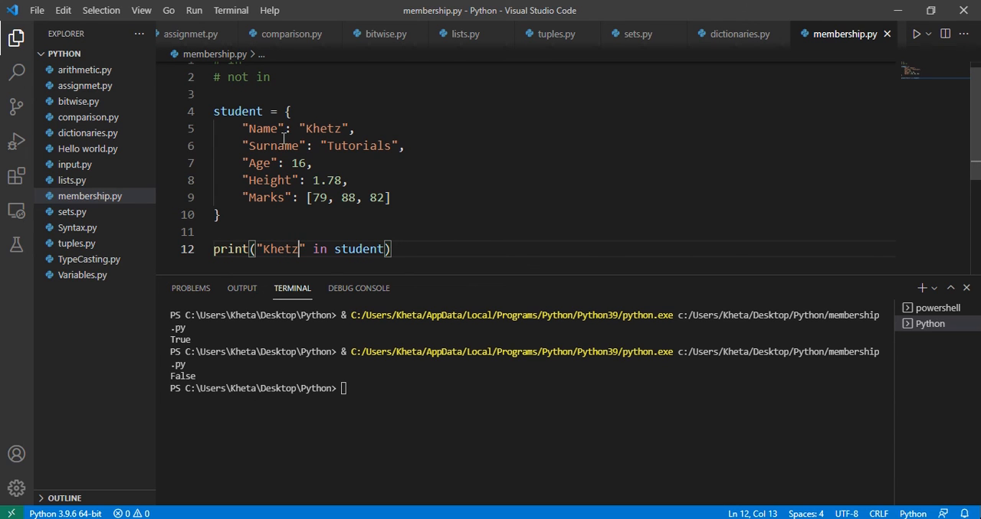
{"action": "mouse_move", "coordinate": [308, 131]}
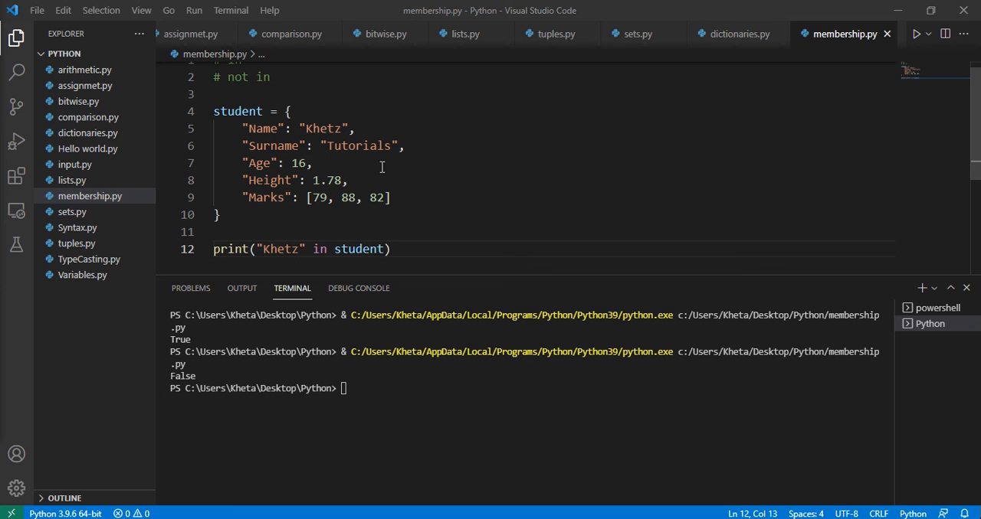
{"action": "mouse_move", "coordinate": [409, 179]}
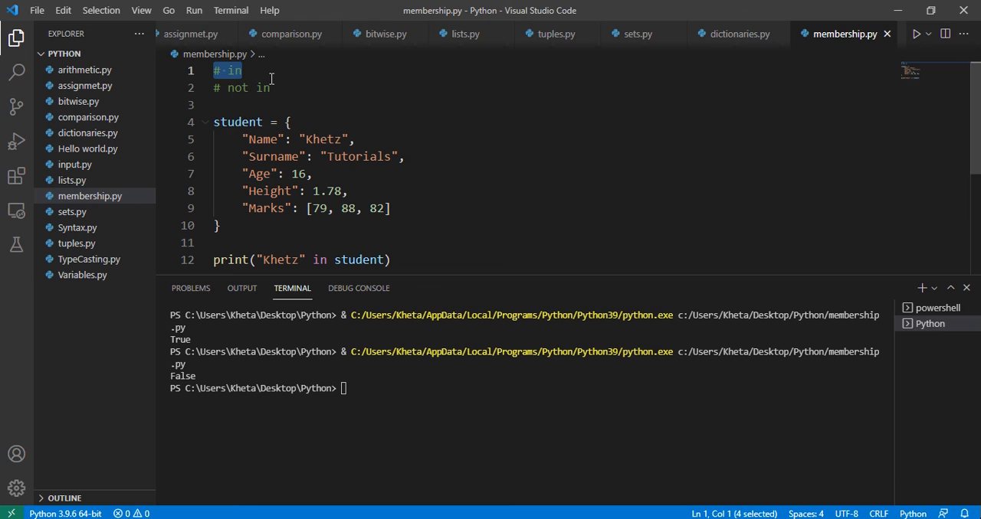
{"action": "left_click", "coordinate": [281, 88]}
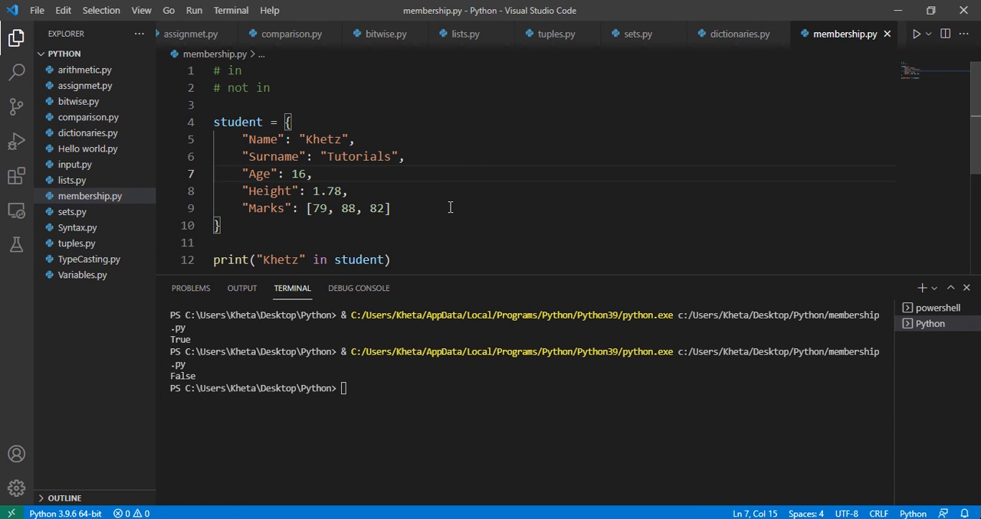
{"action": "mouse_move", "coordinate": [481, 209]}
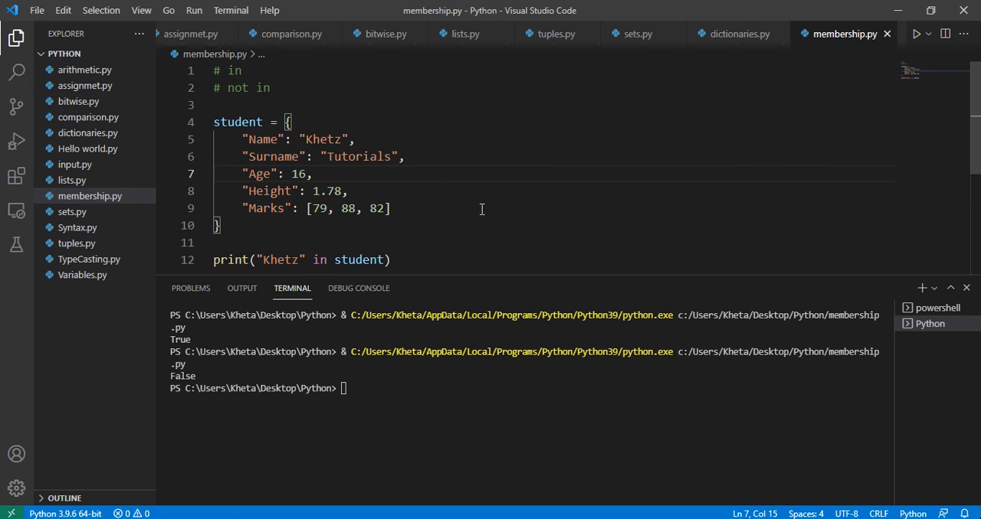
{"action": "mouse_move", "coordinate": [472, 198]}
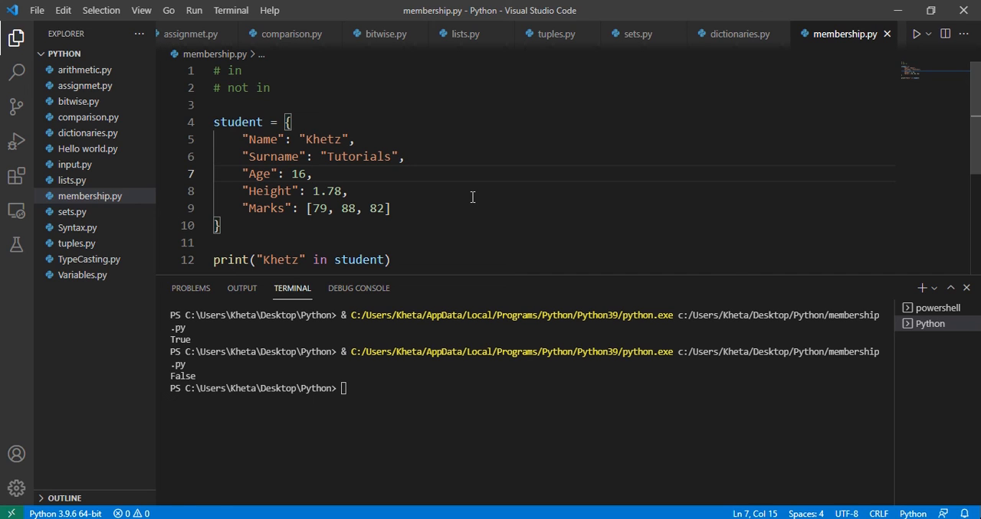
{"action": "mouse_move", "coordinate": [479, 202]}
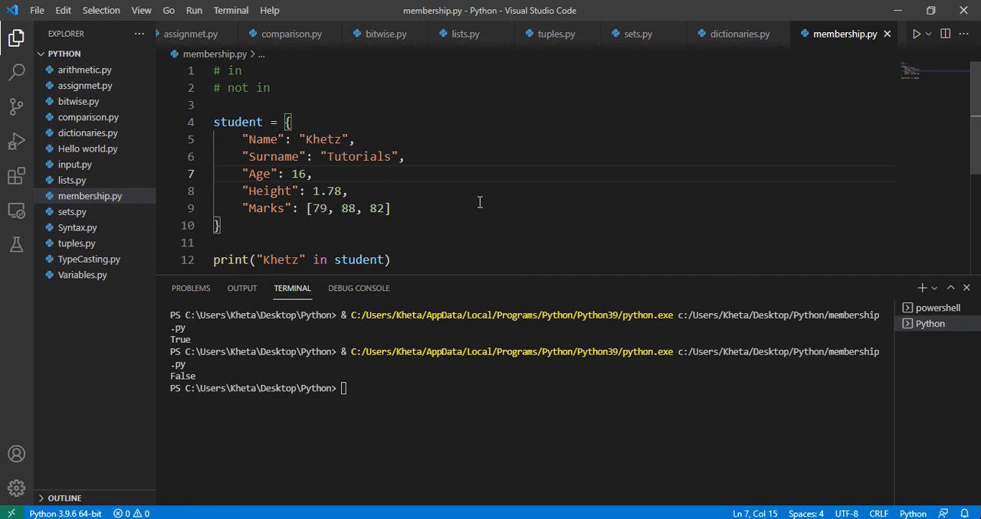